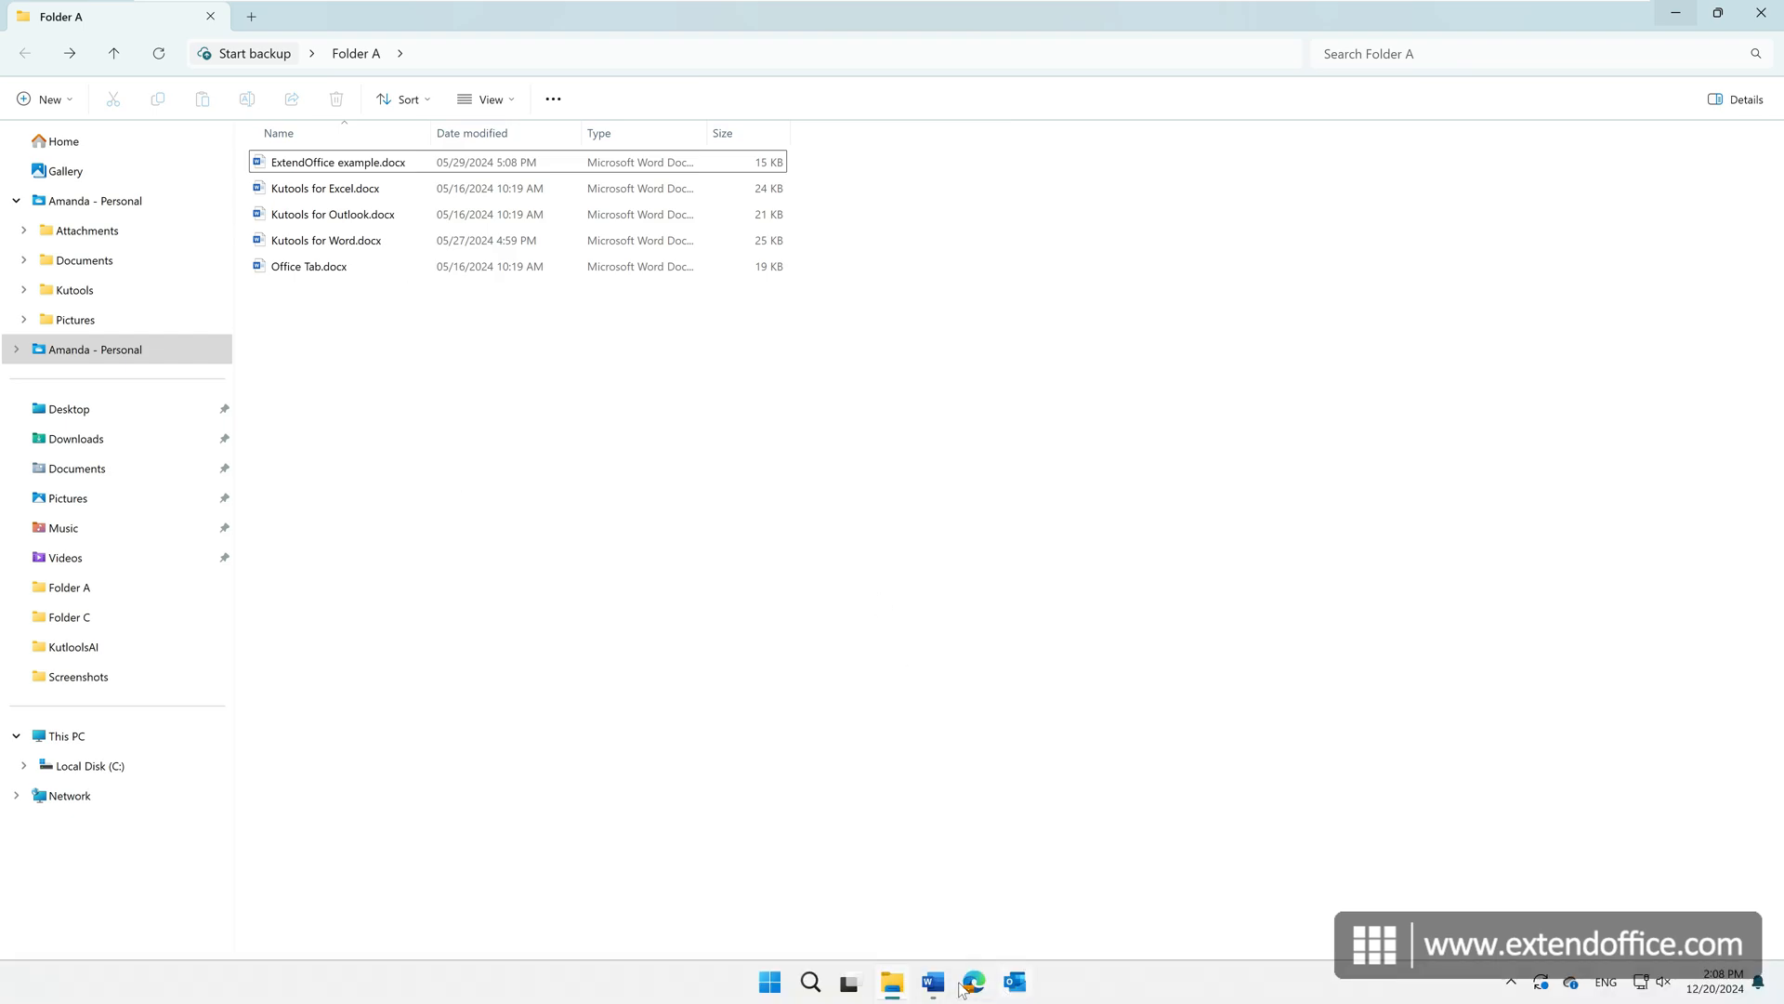
From a blank document, reach the VBA editor (Alt+F11) and insert a new code module for ConvertWordsToPdfs.
left_click(932, 981)
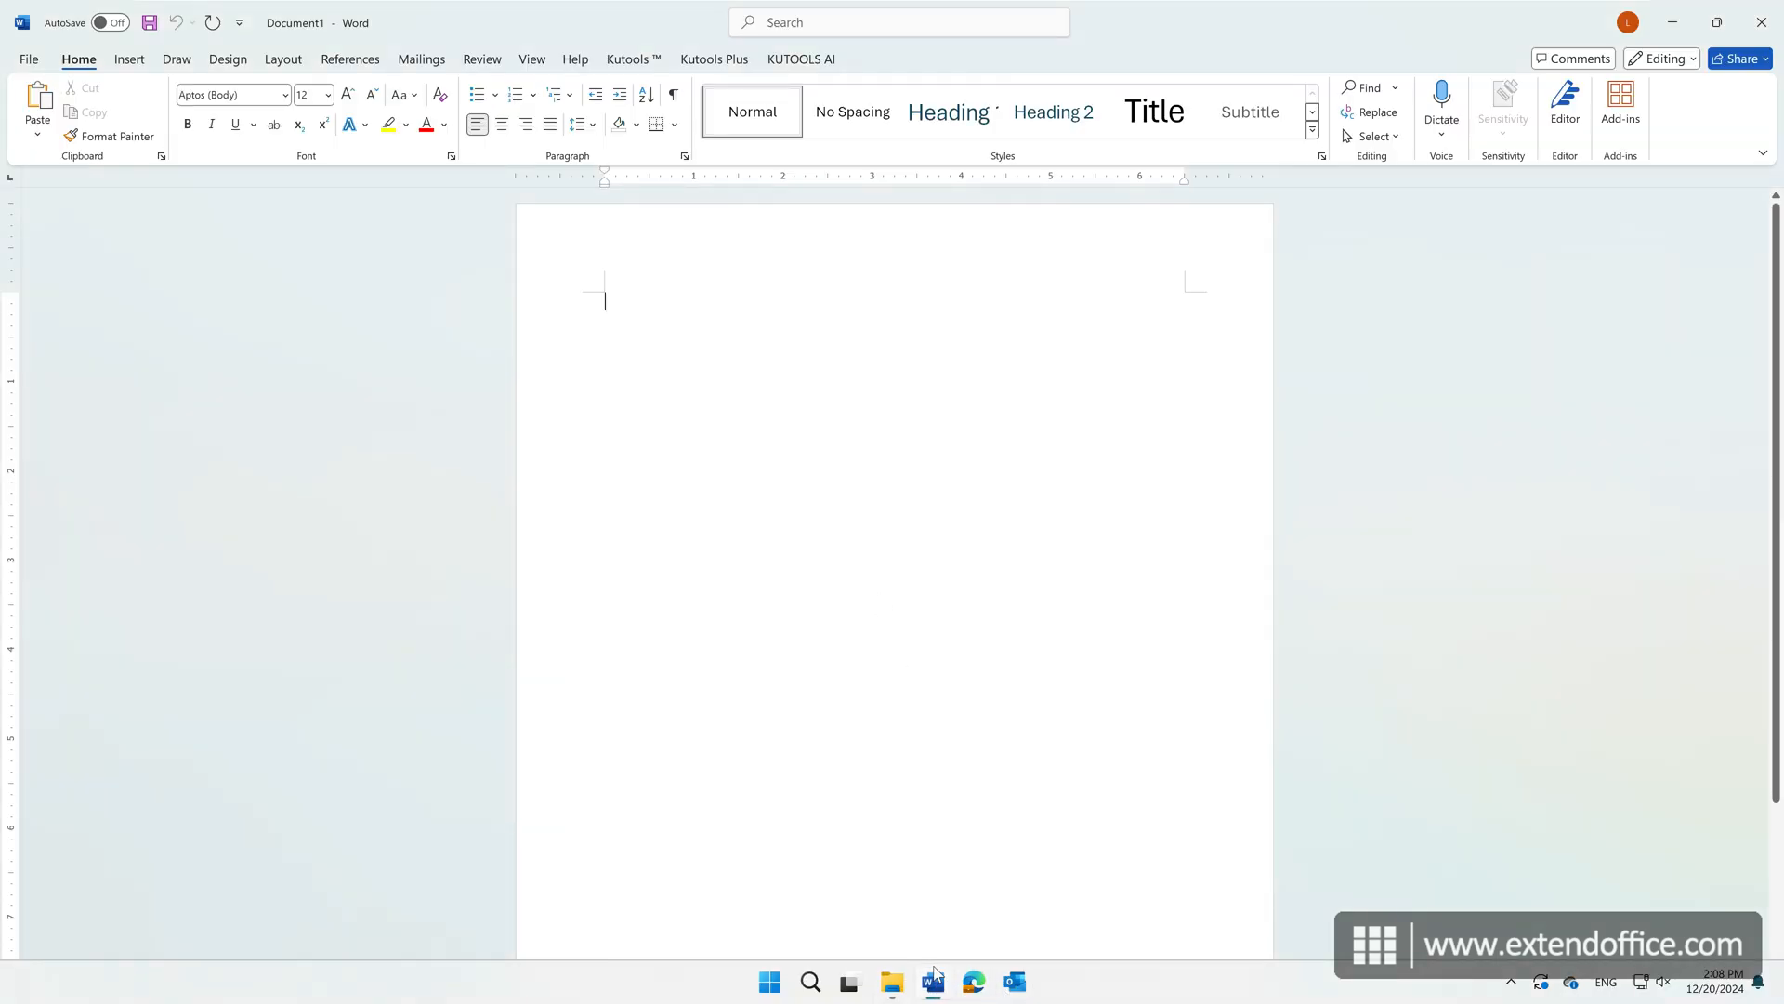
key("alt+F11")
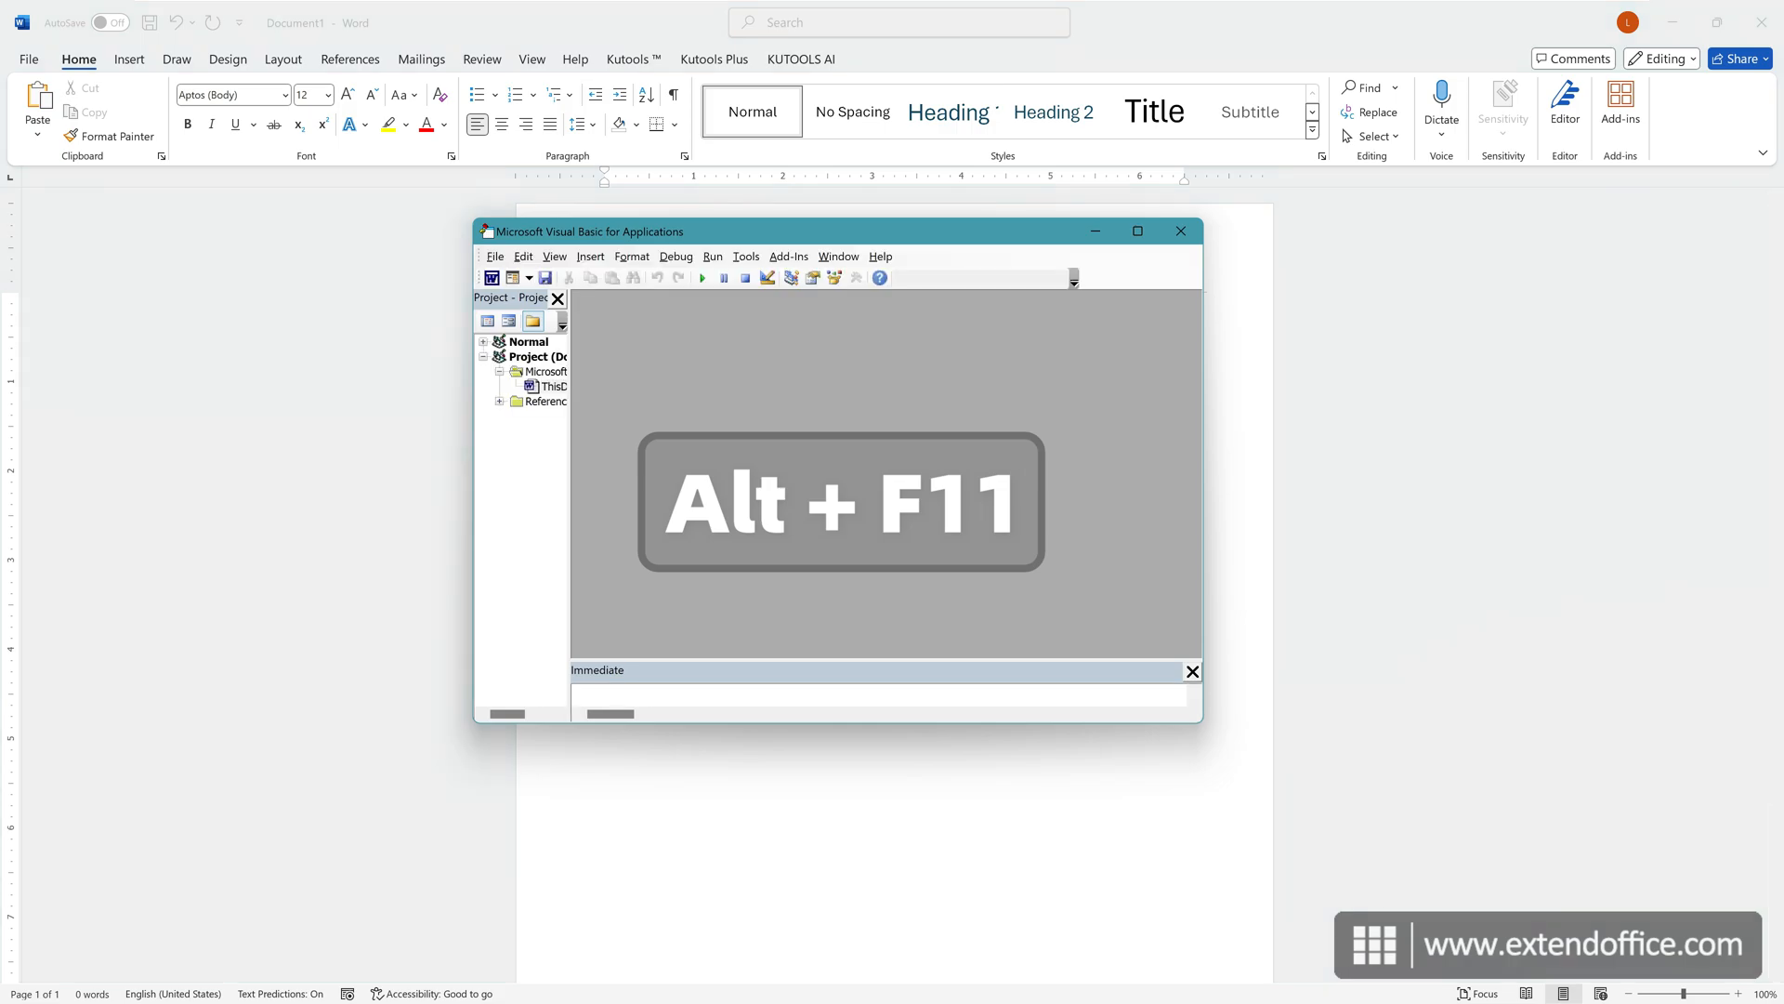
key("alt+F11")
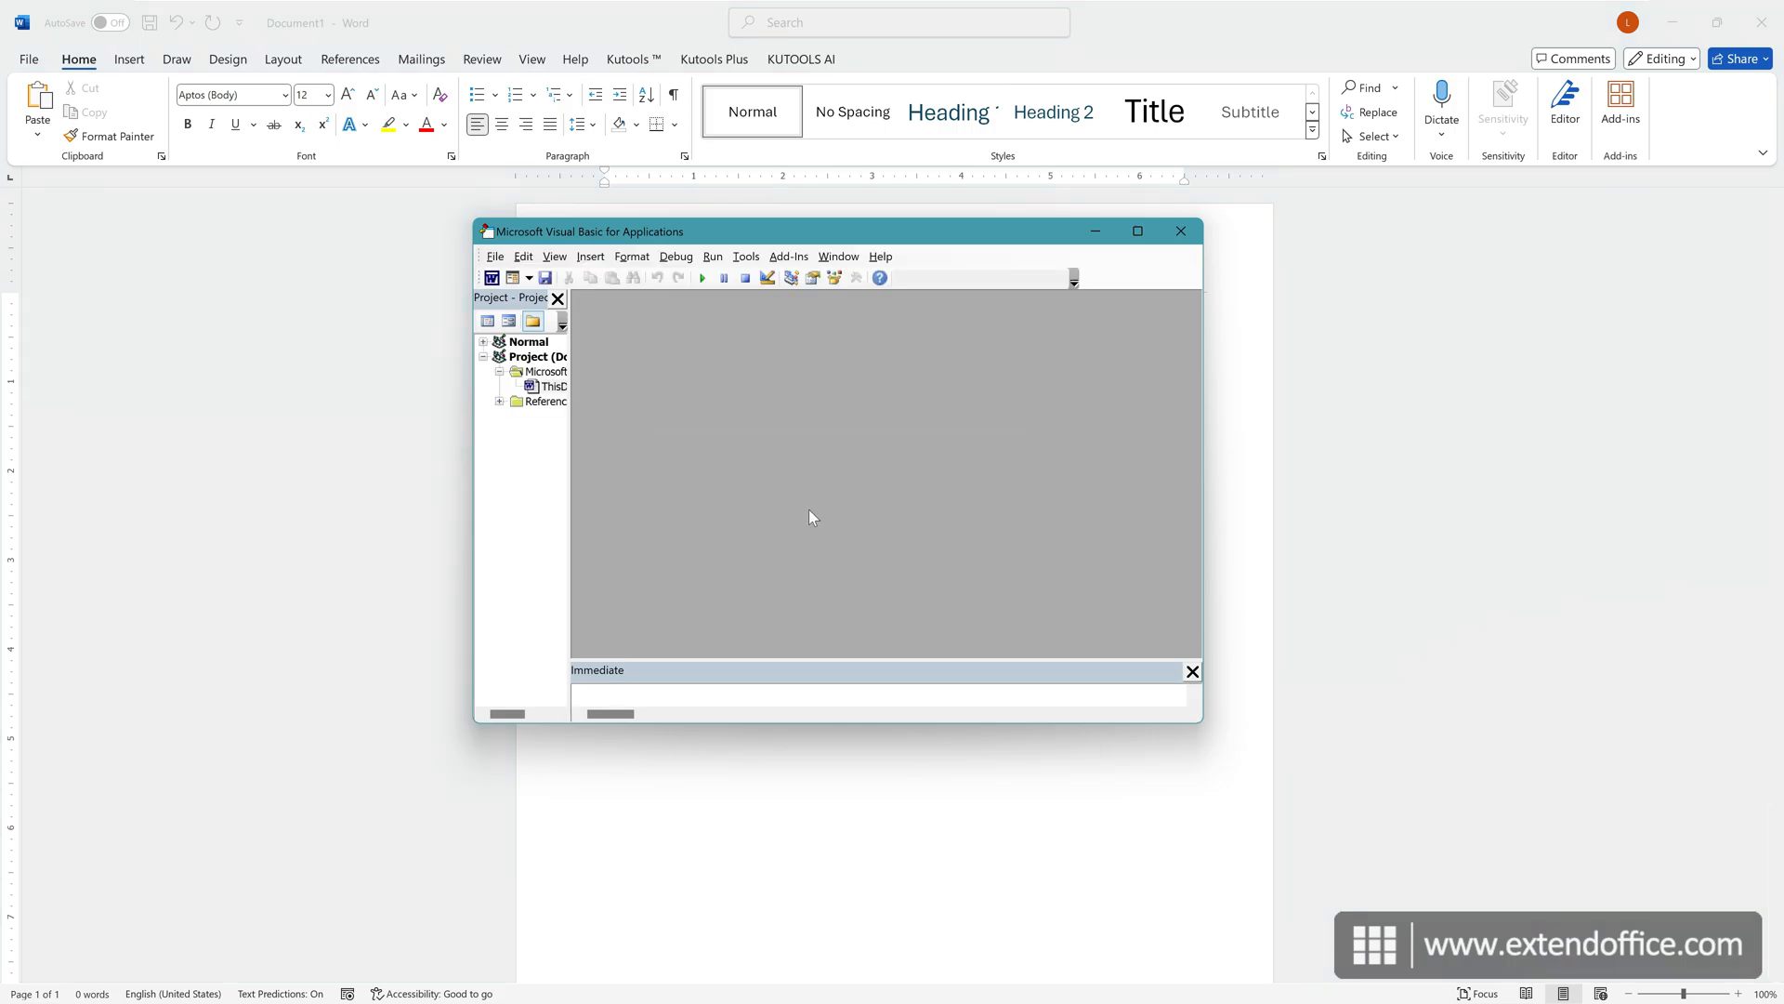
left_click(589, 256)
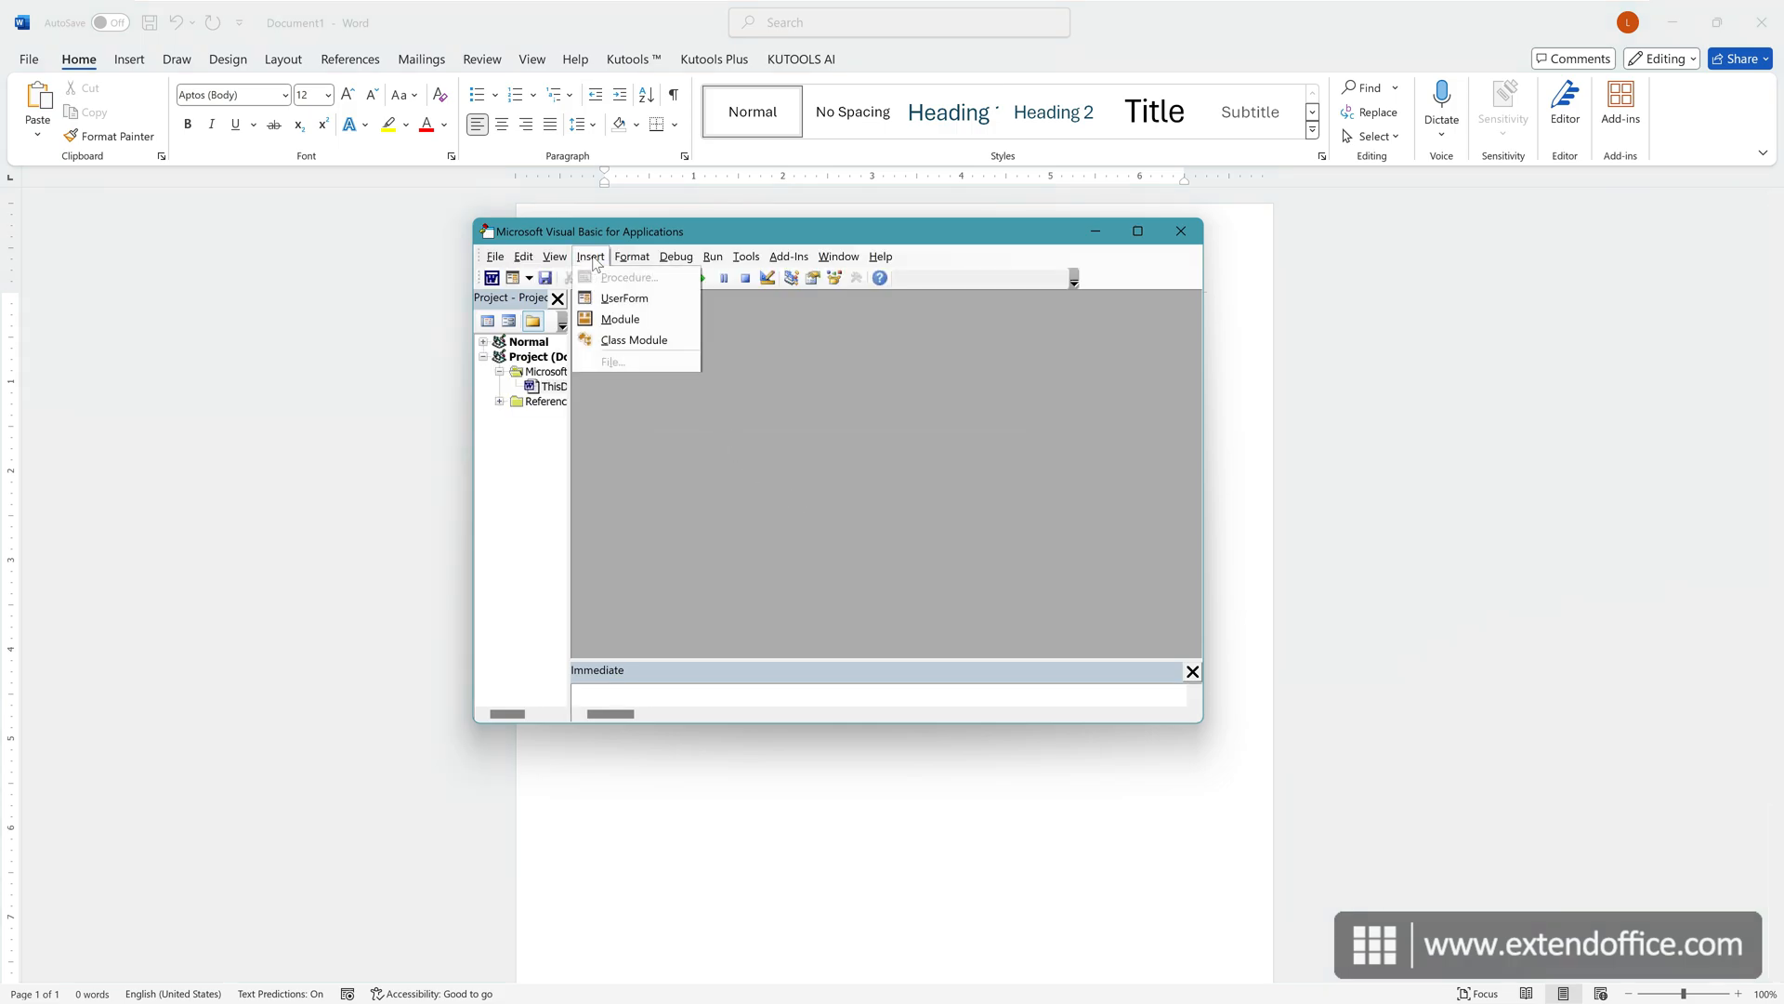
left_click(621, 317)
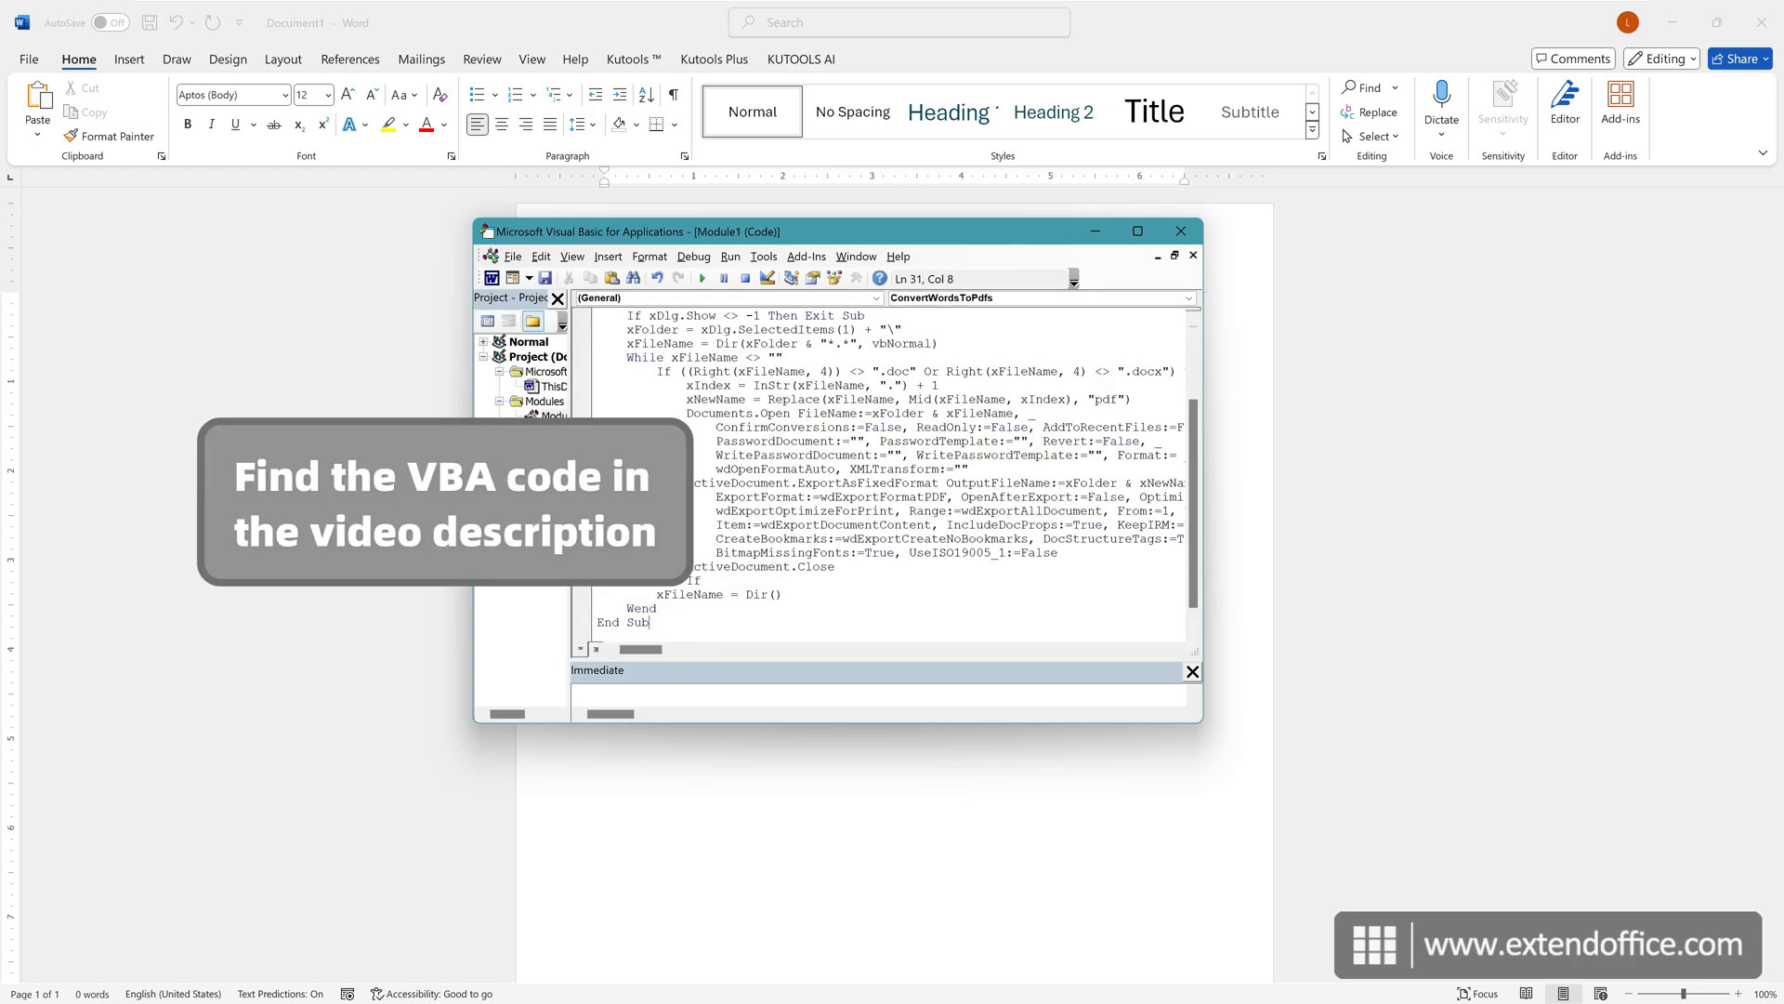
Run the ConvertWordsToPdfs macro against Folder A's Word documents.
left_click(703, 276)
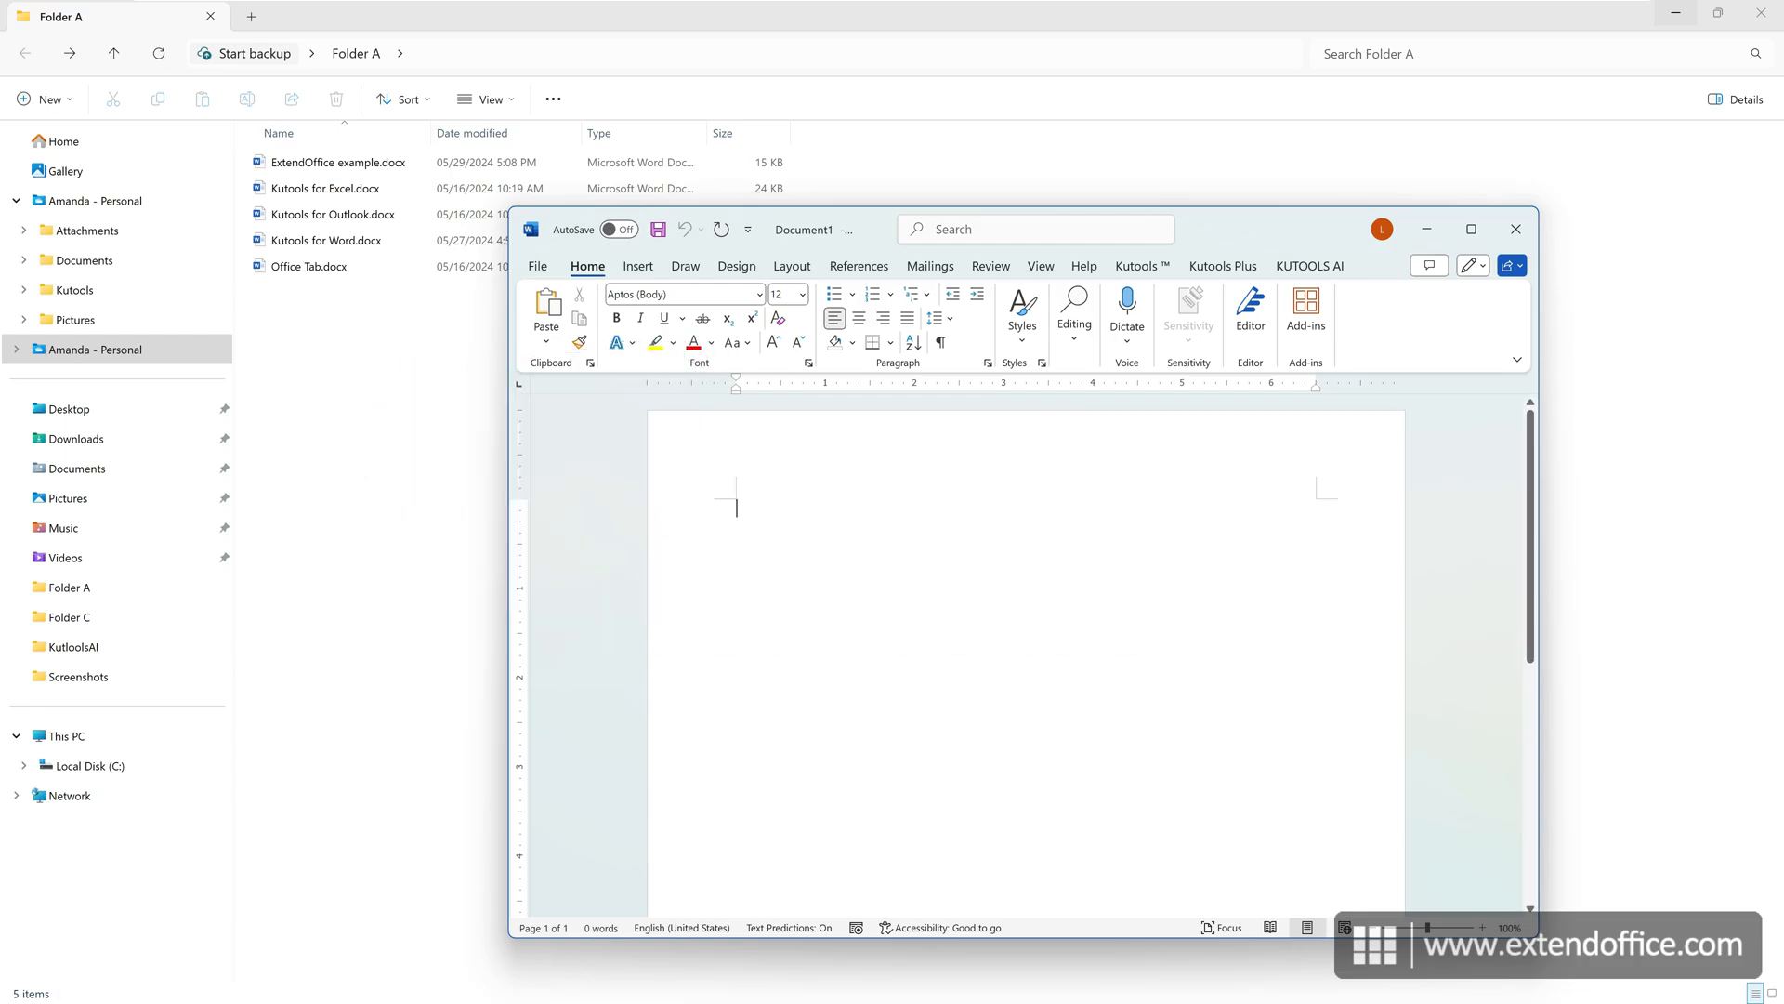
Maximize Word and launch the Kutools Plus Doc/Docx format converter.
left_click(1468, 229)
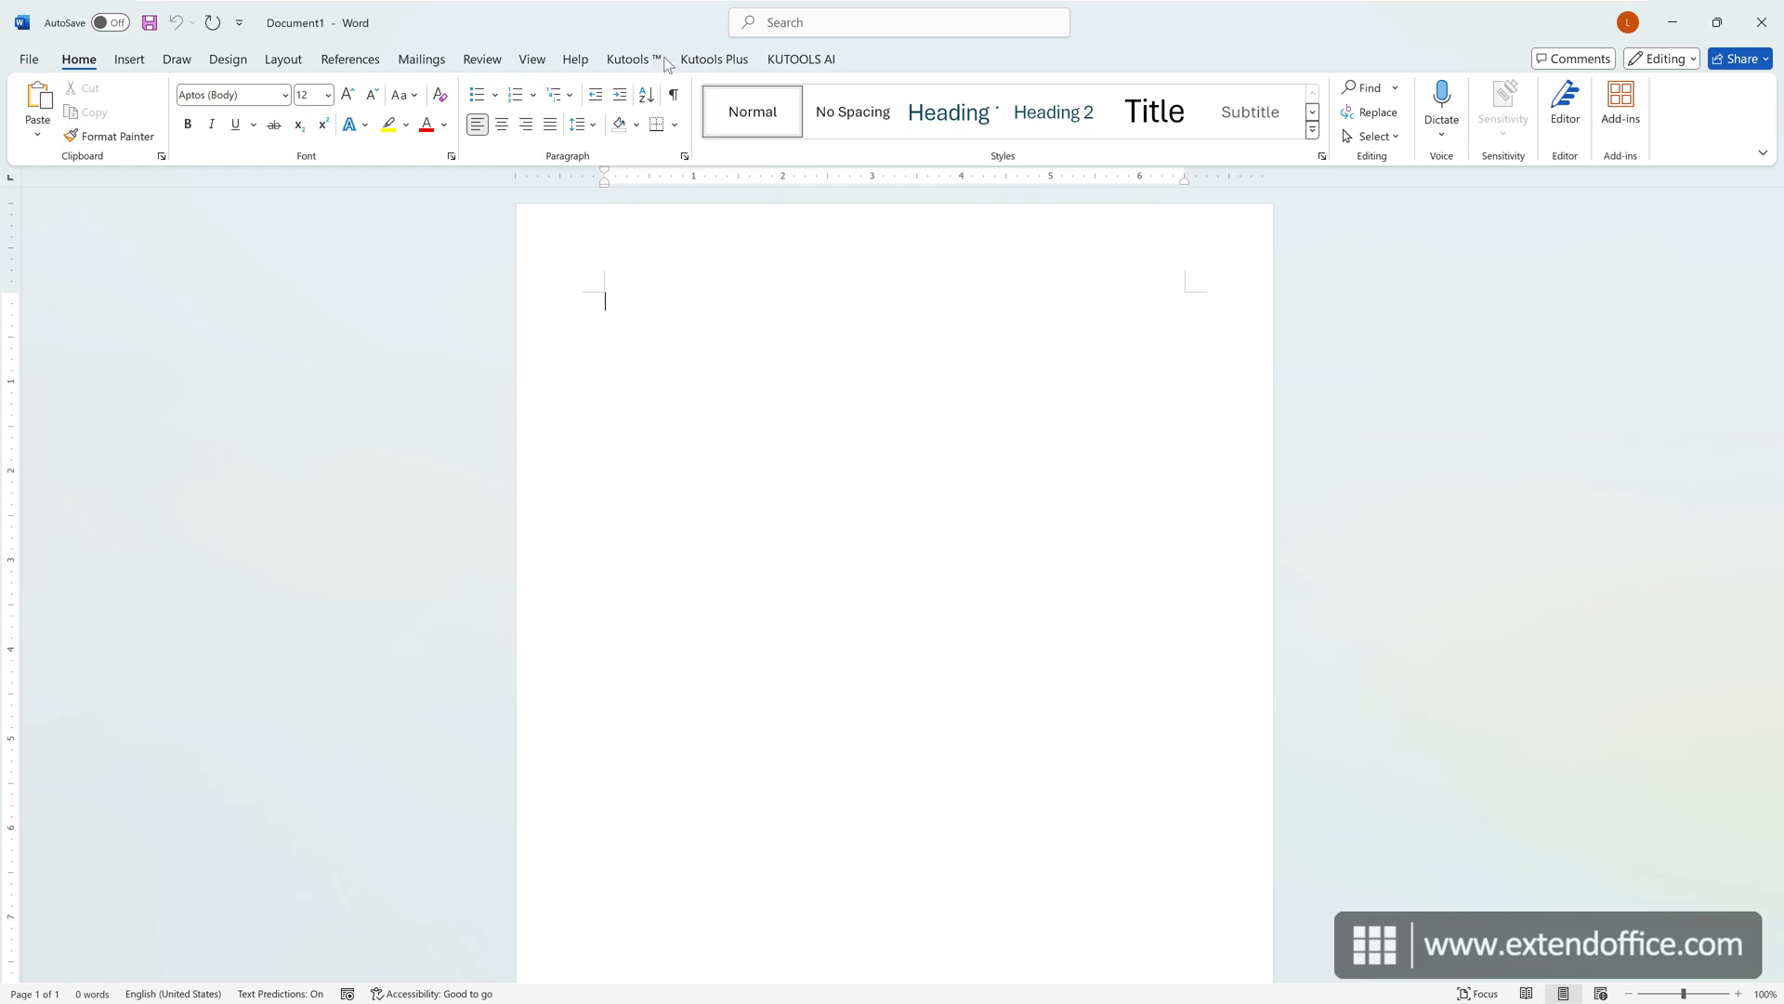
left_click(713, 59)
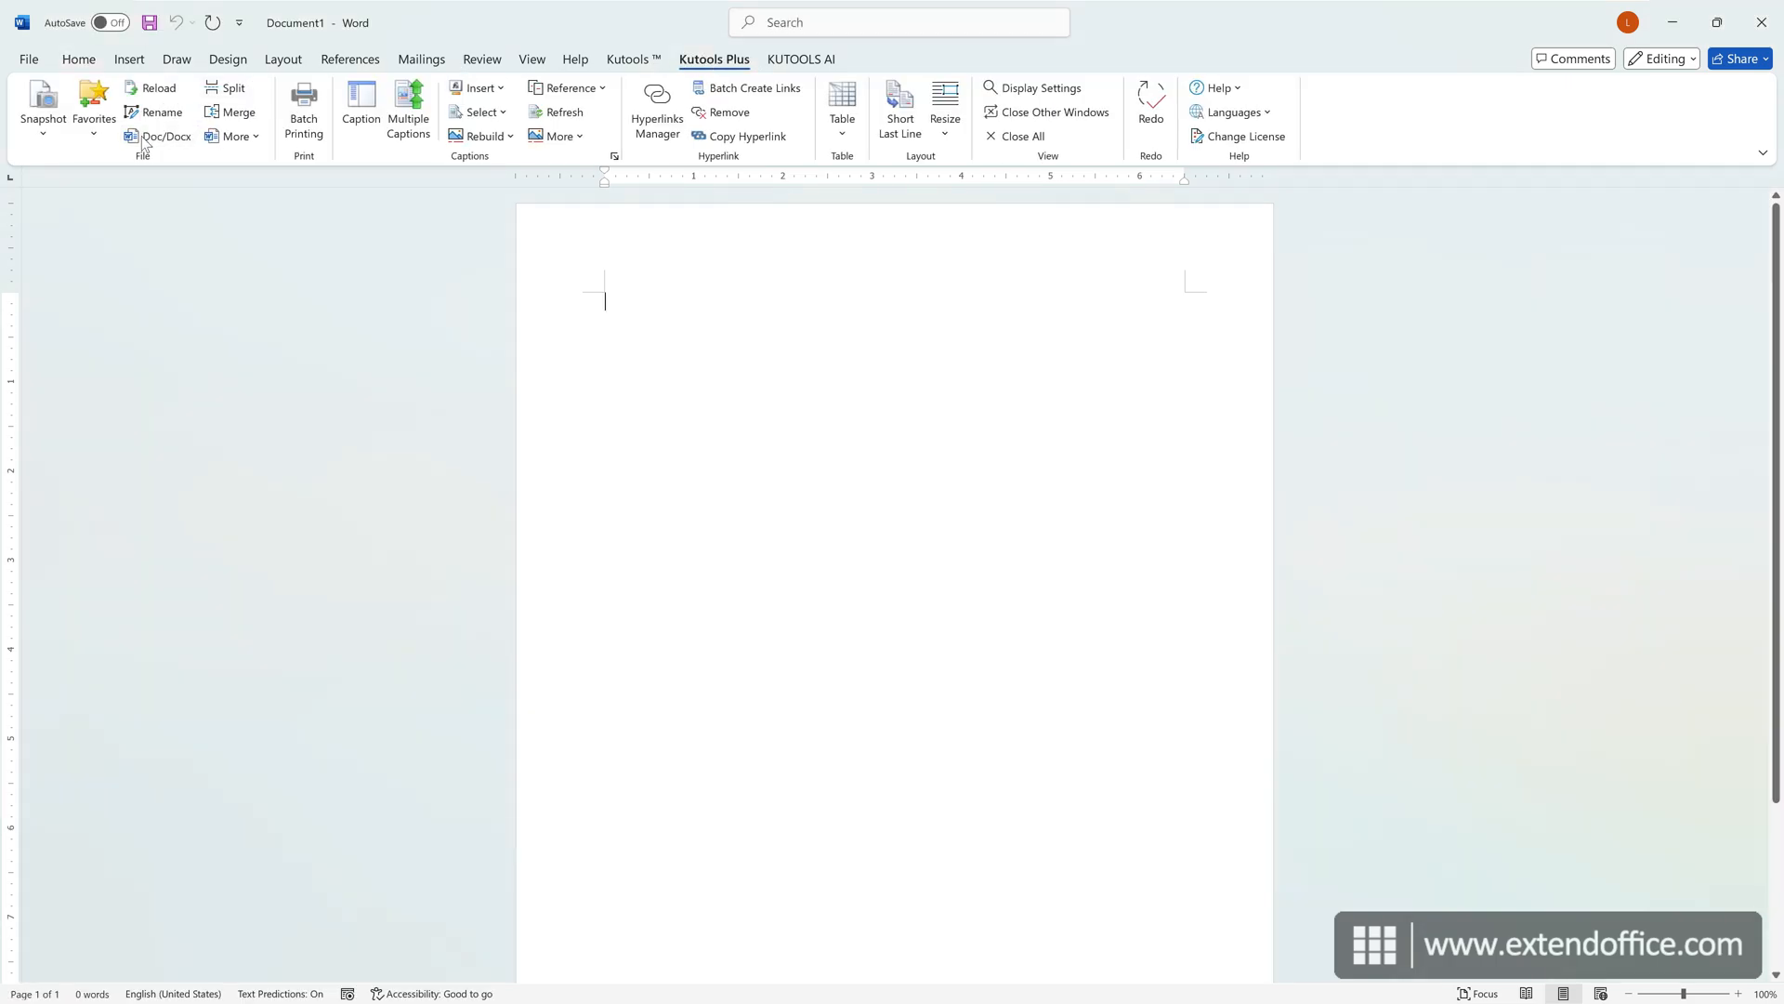
left_click(166, 136)
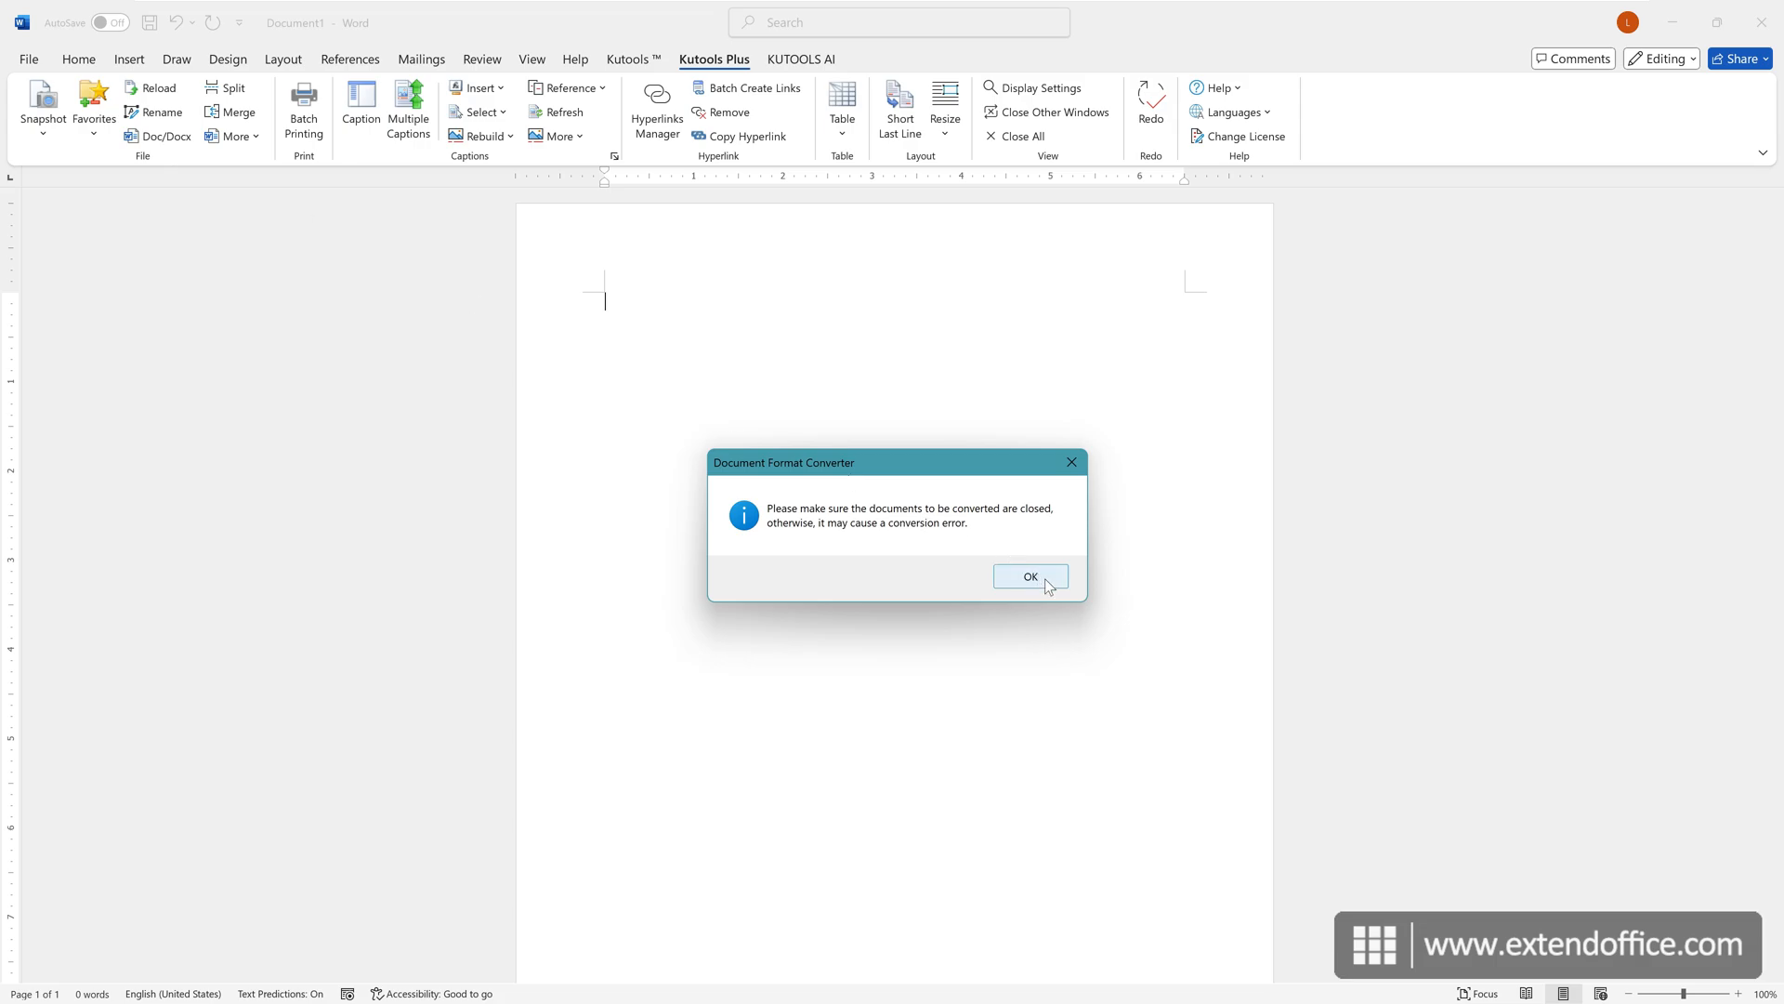
Dismiss the close-documents notice and set Format Convert to Docx to PDF.
left_click(1028, 577)
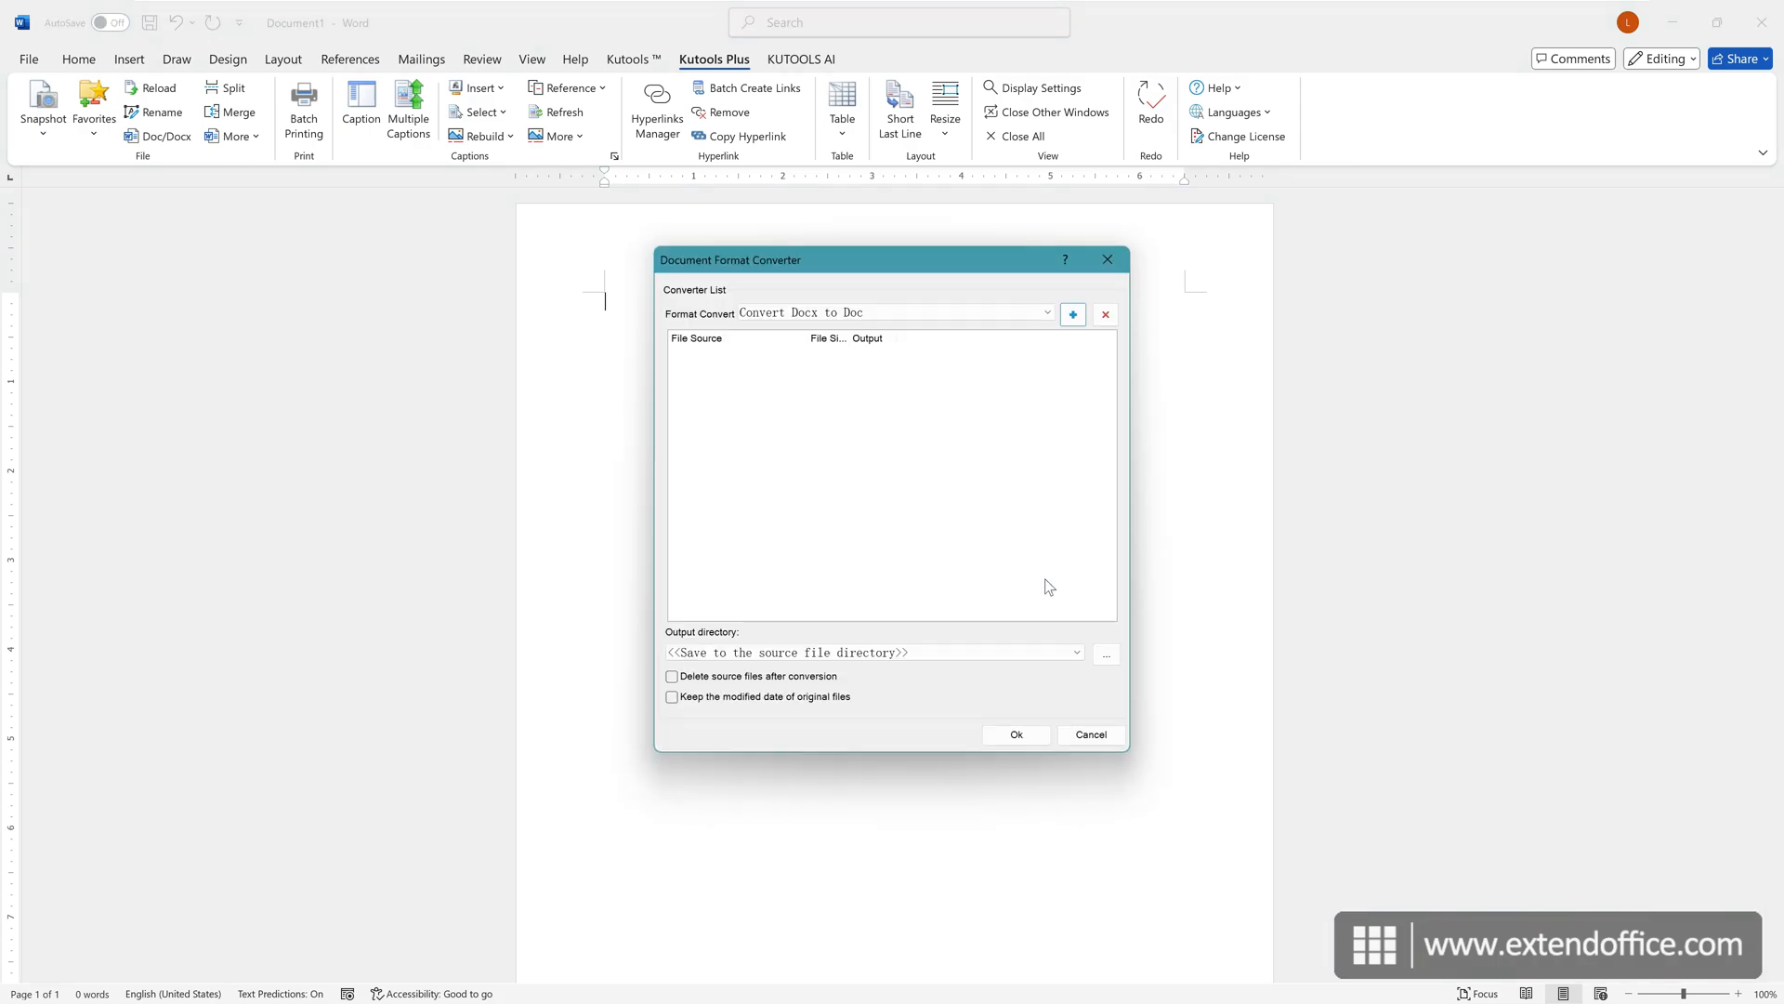
left_click(1044, 313)
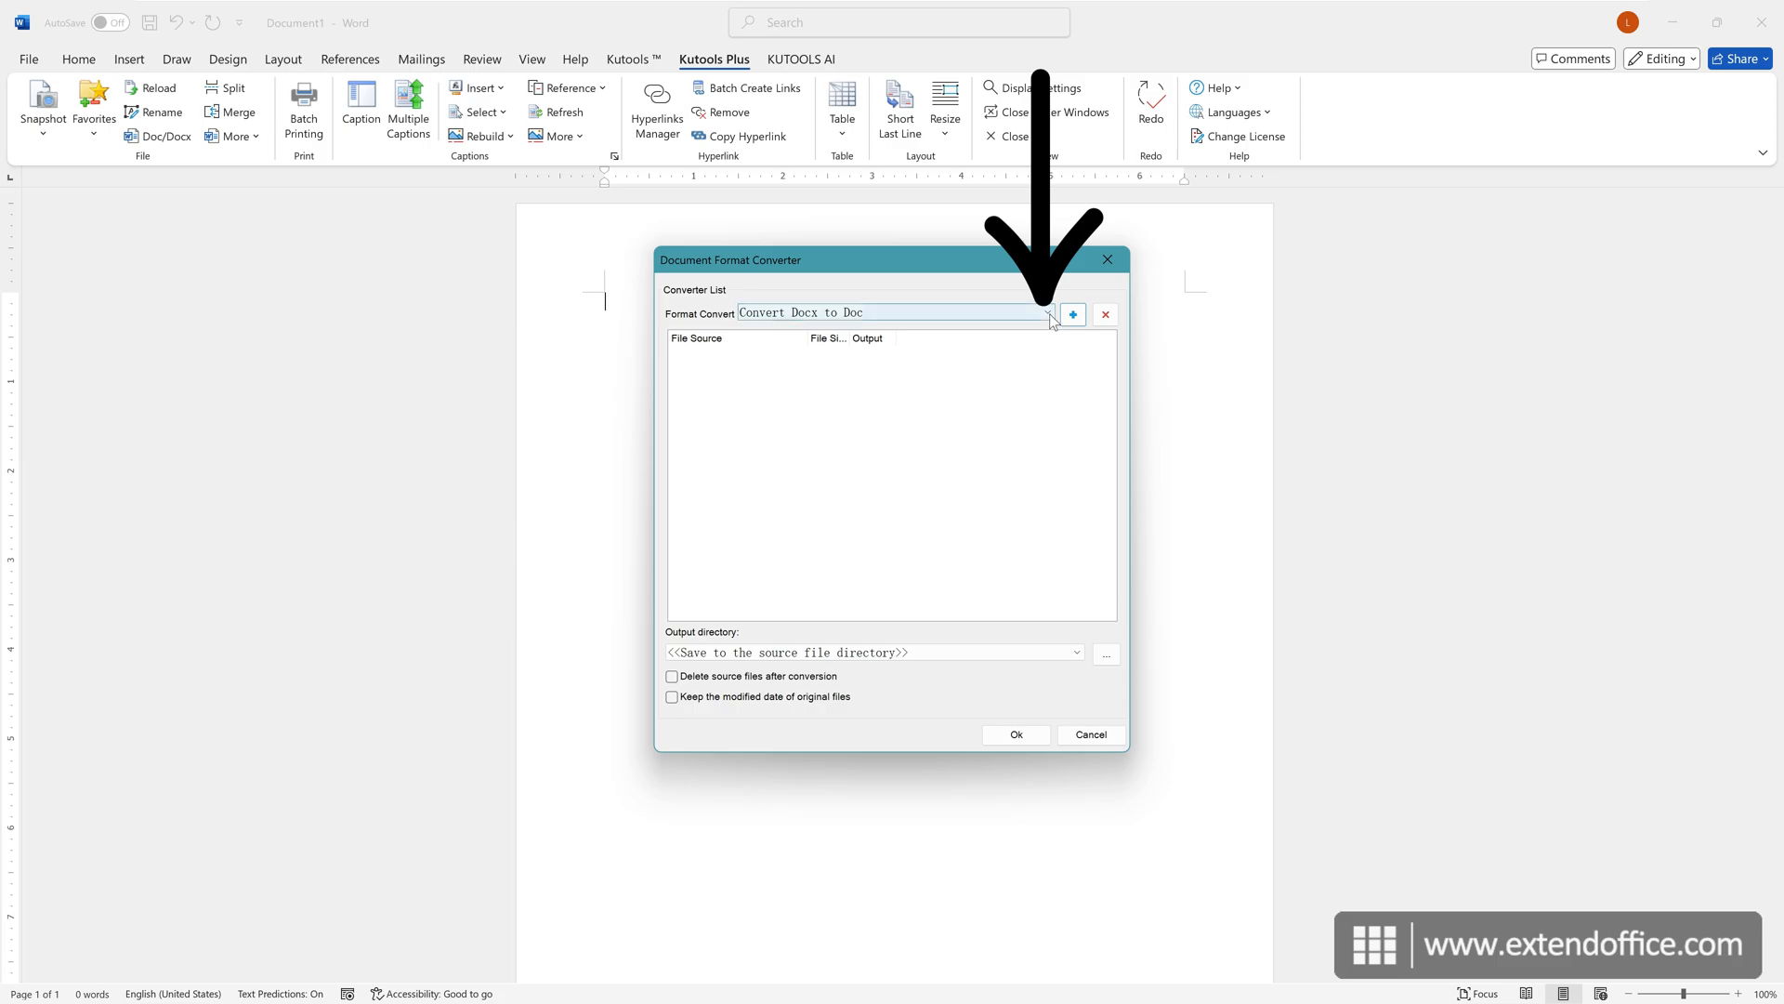
left_click(1047, 312)
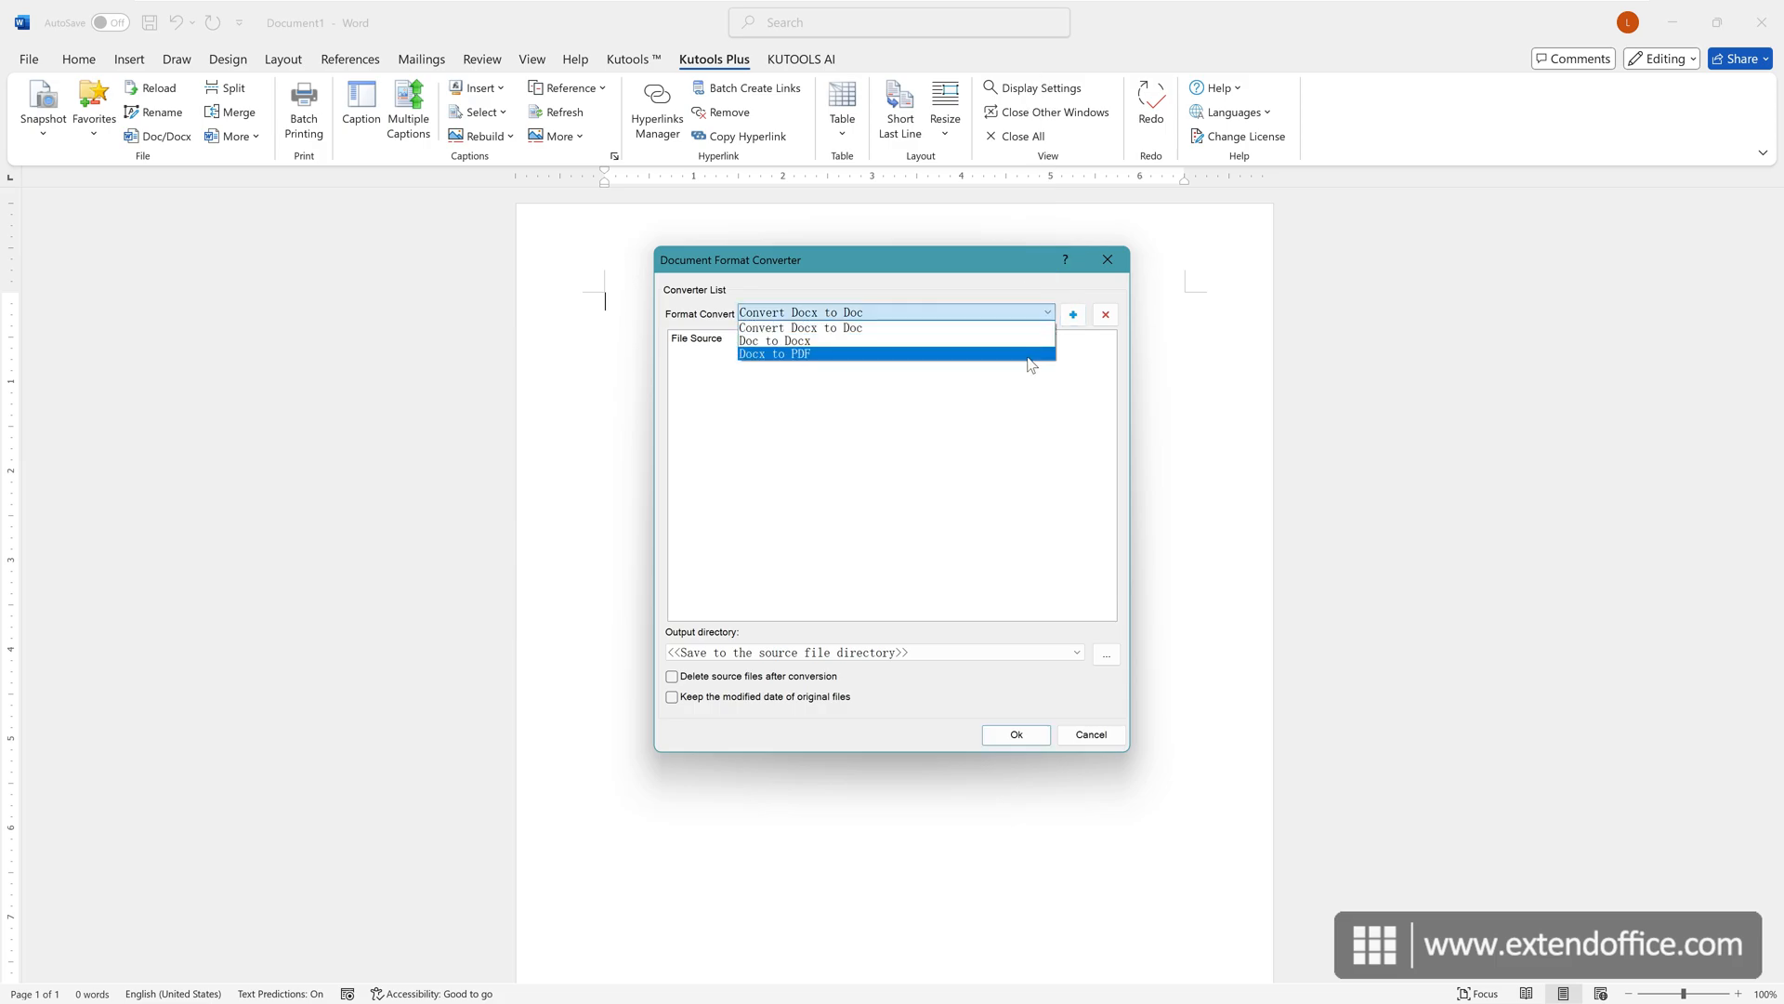
left_click(775, 353)
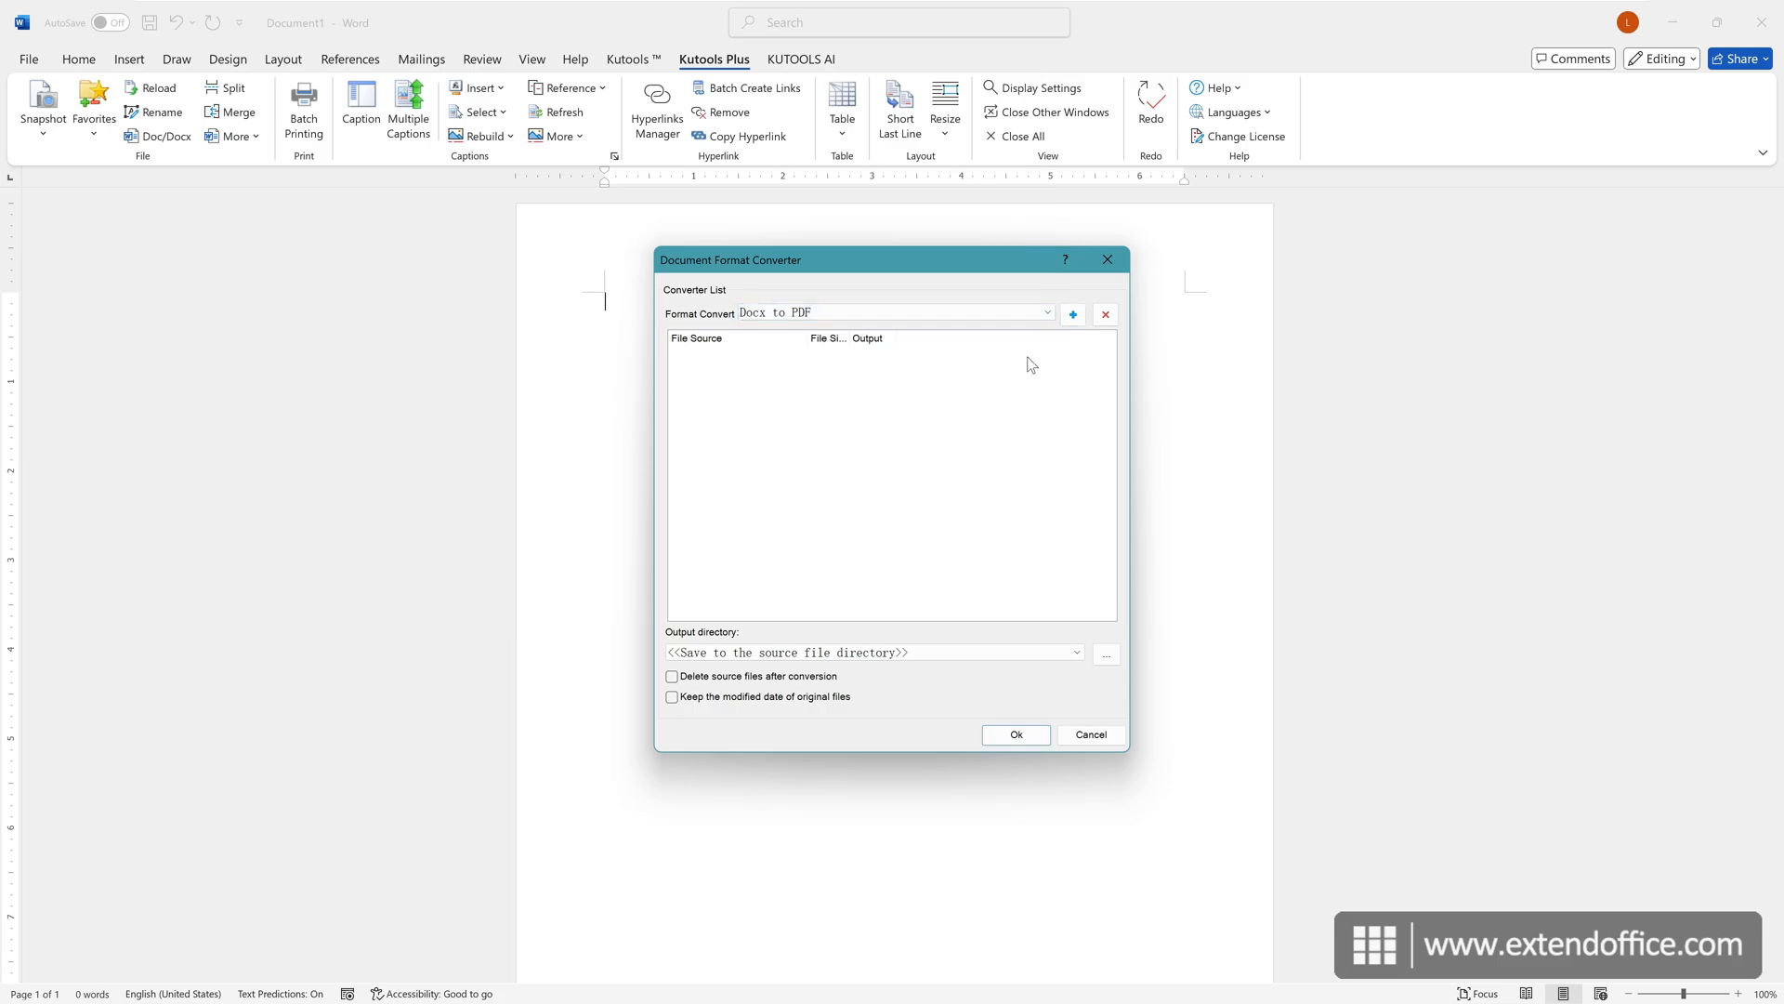
Add Folder A as the source folder, listing its five .docx files for conversion.
left_click(1071, 314)
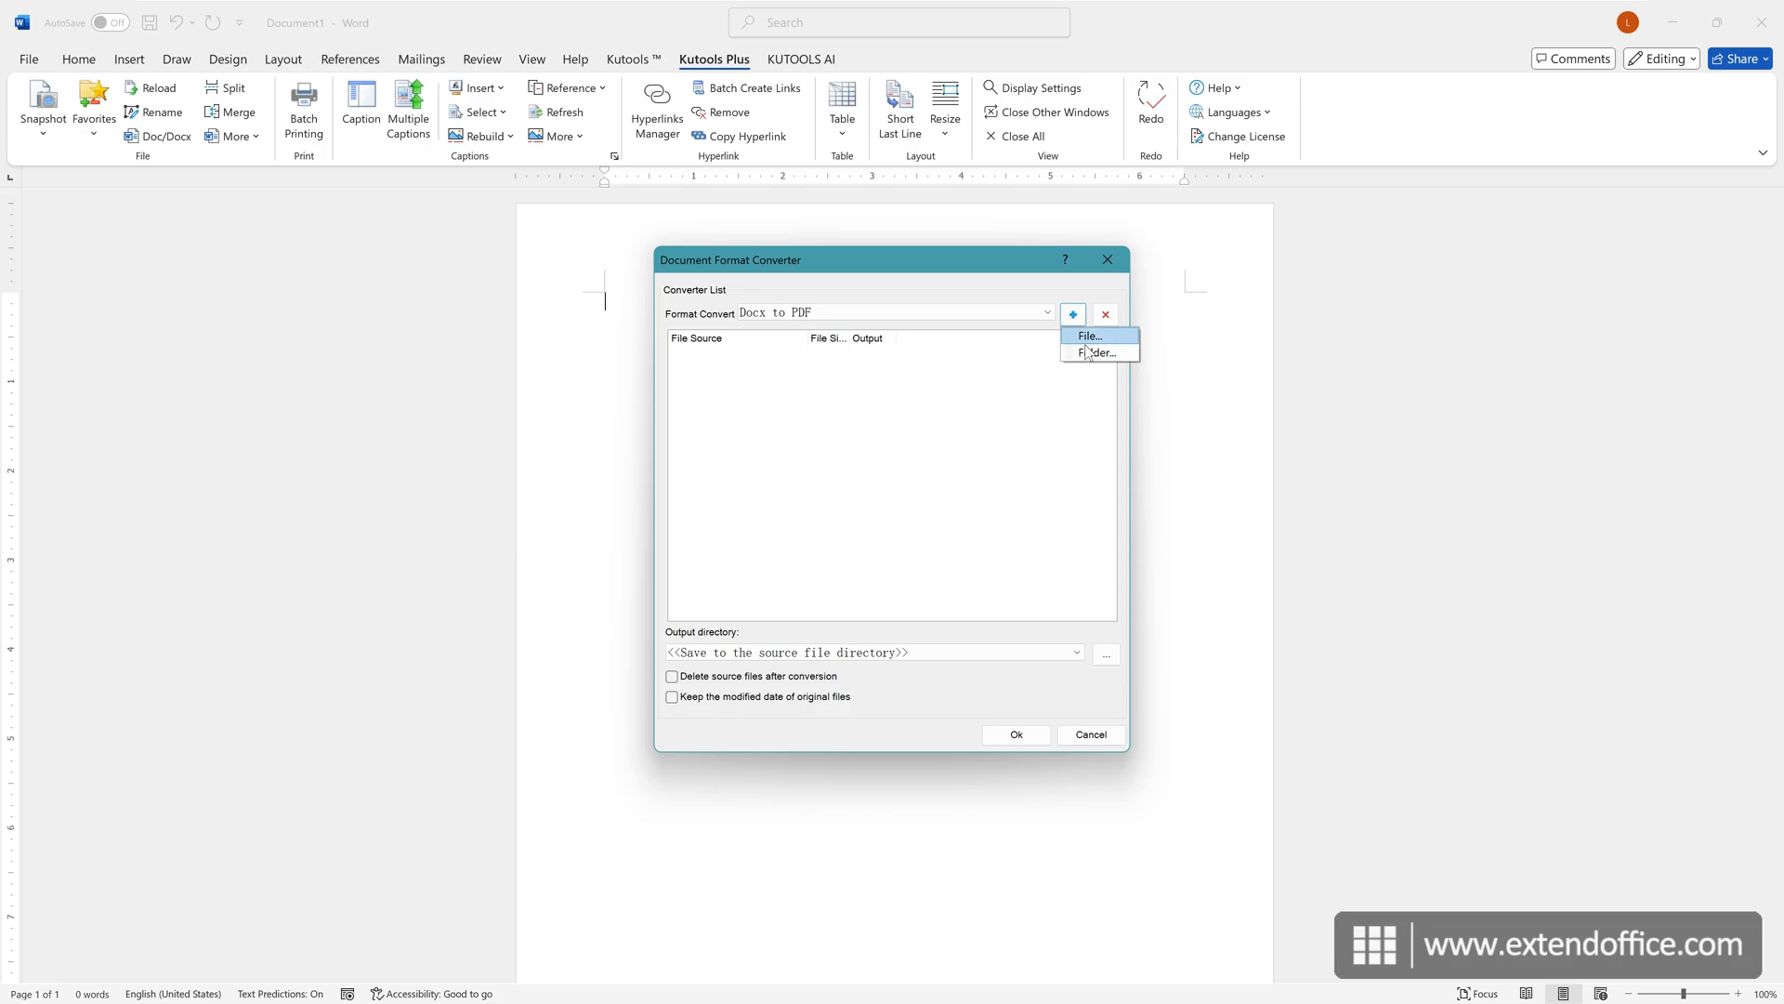
left_click(1095, 353)
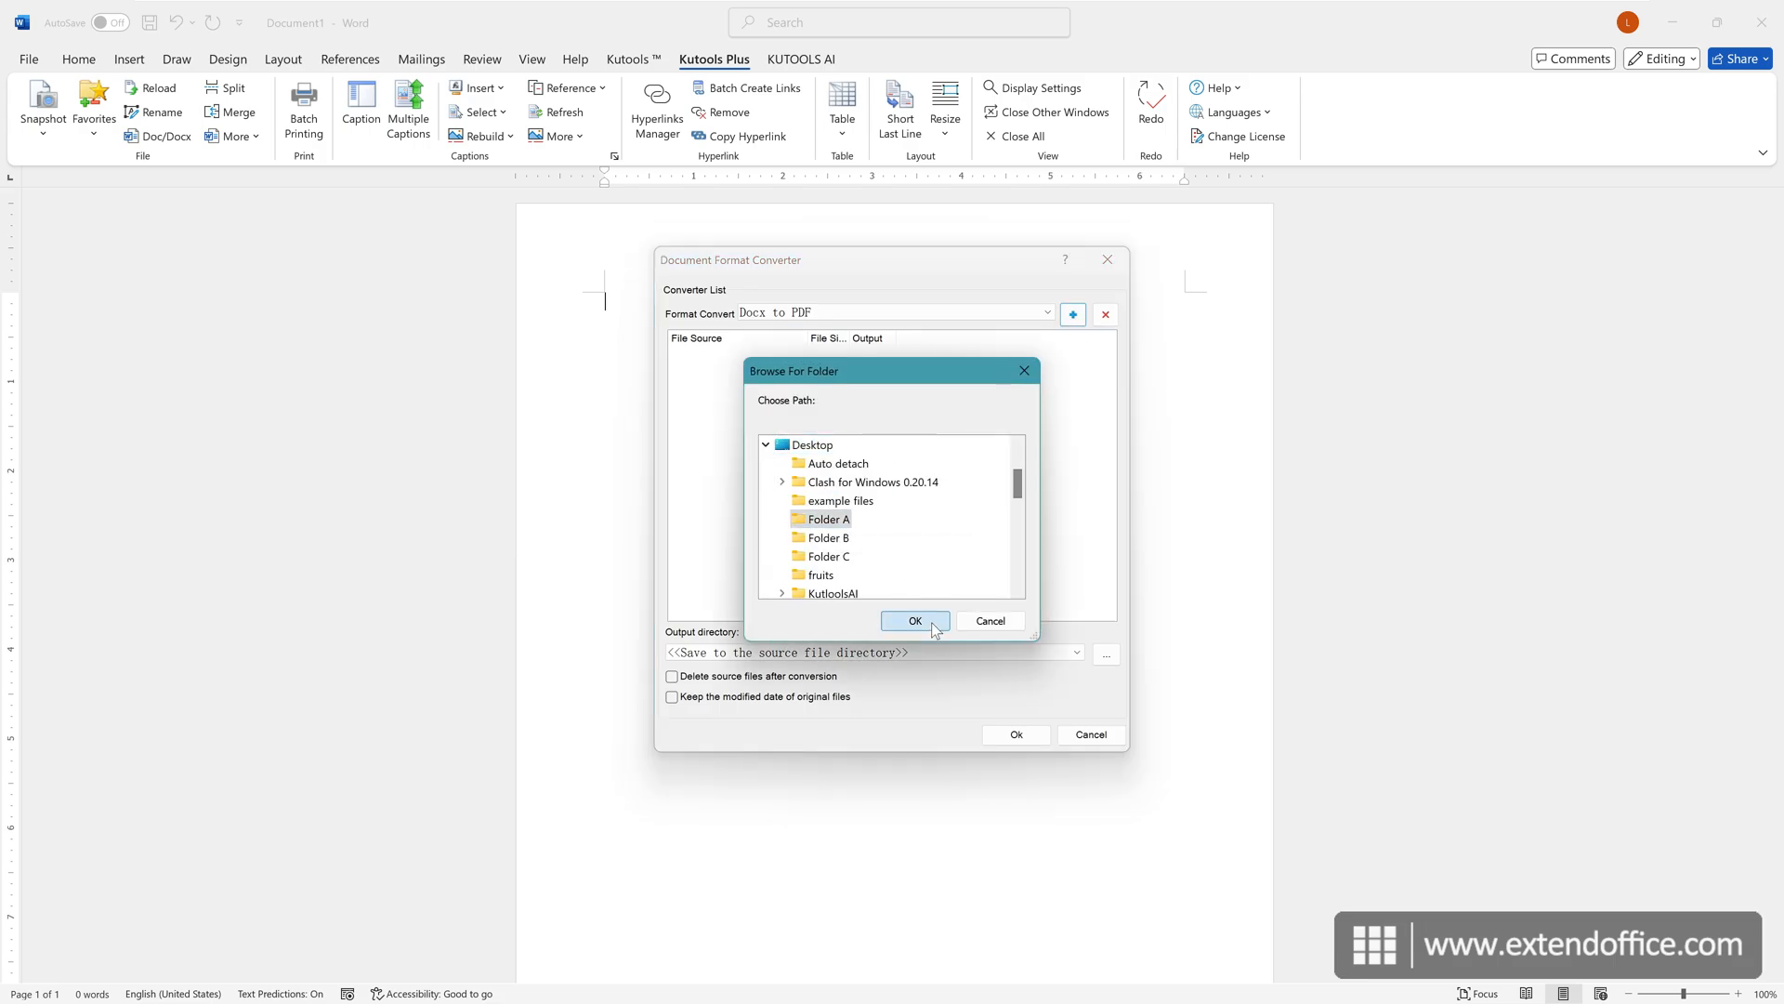
left_click(914, 621)
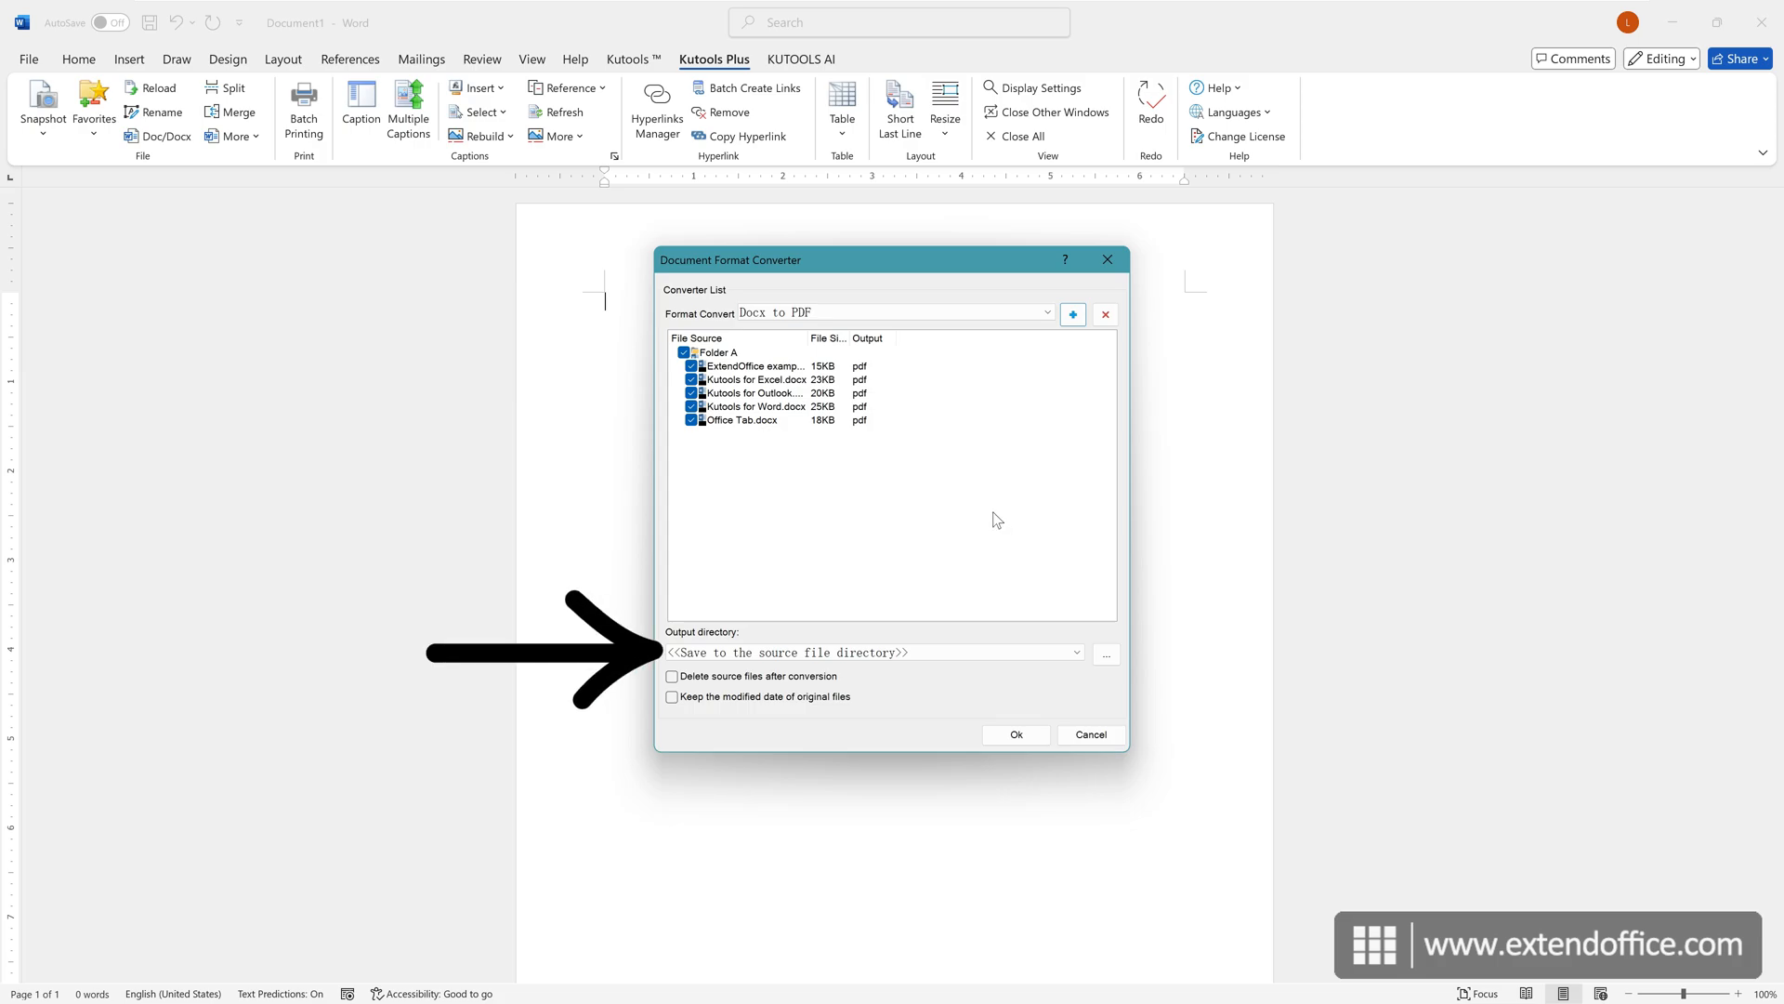
mouse_move(1014, 609)
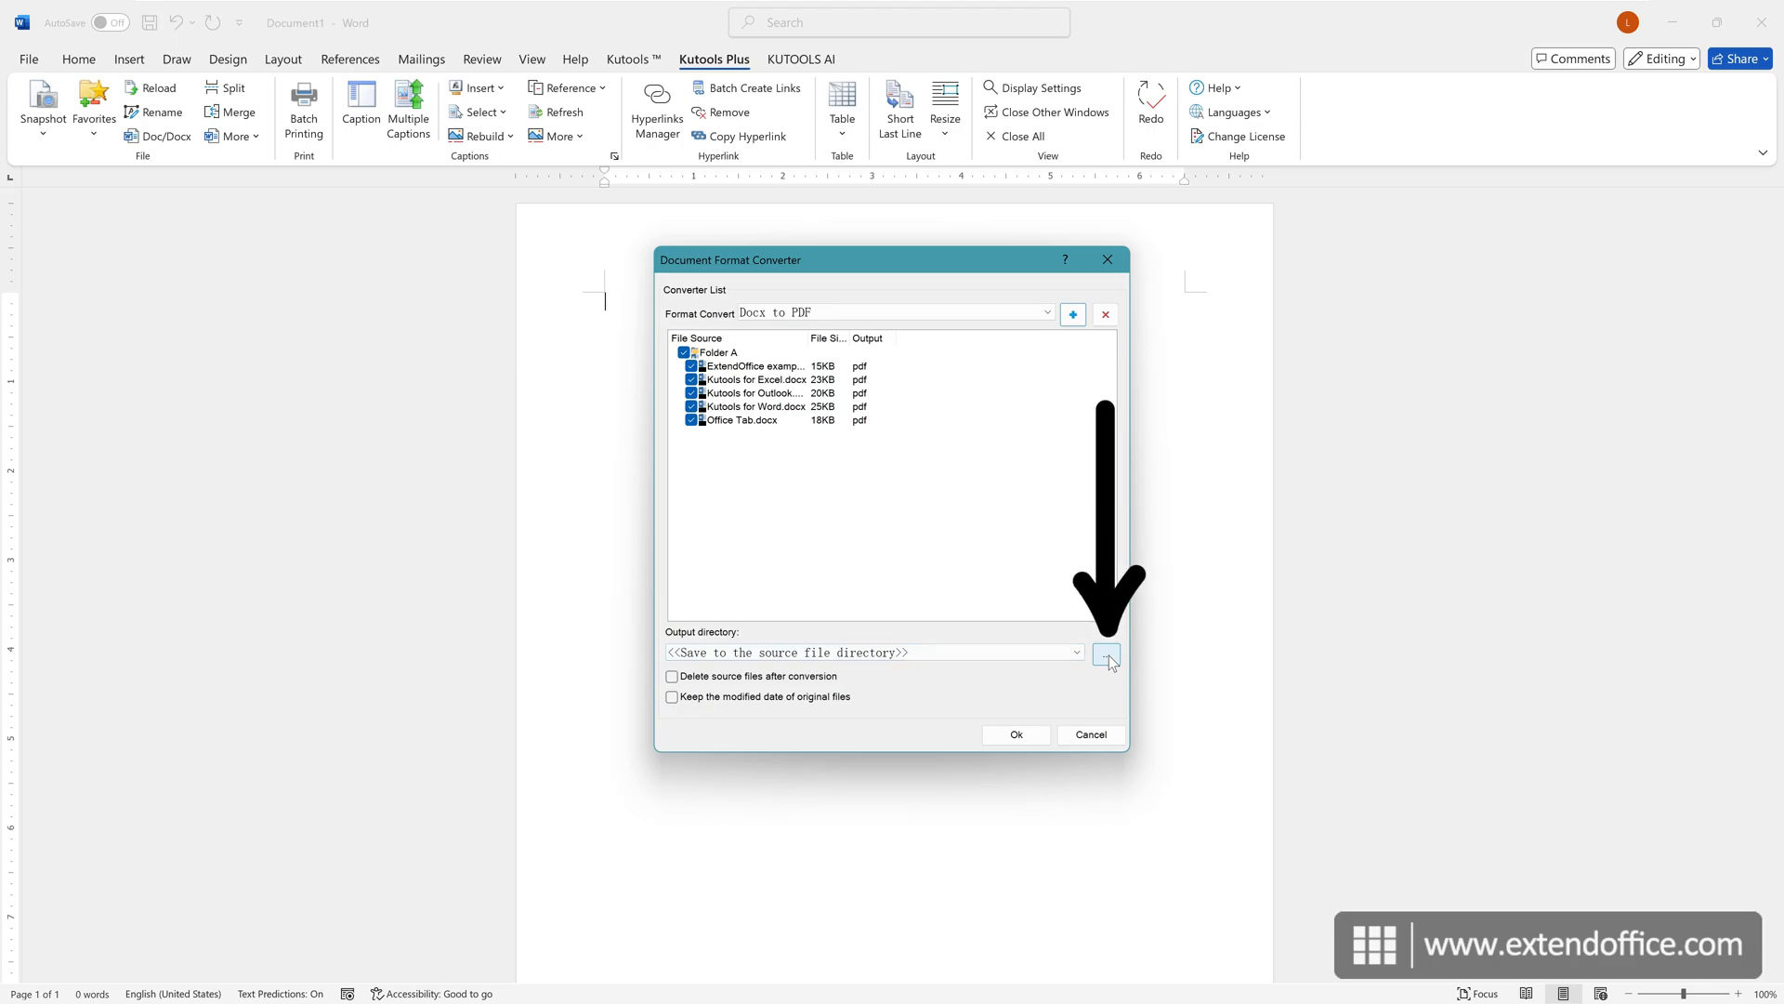
mouse_move(1080, 671)
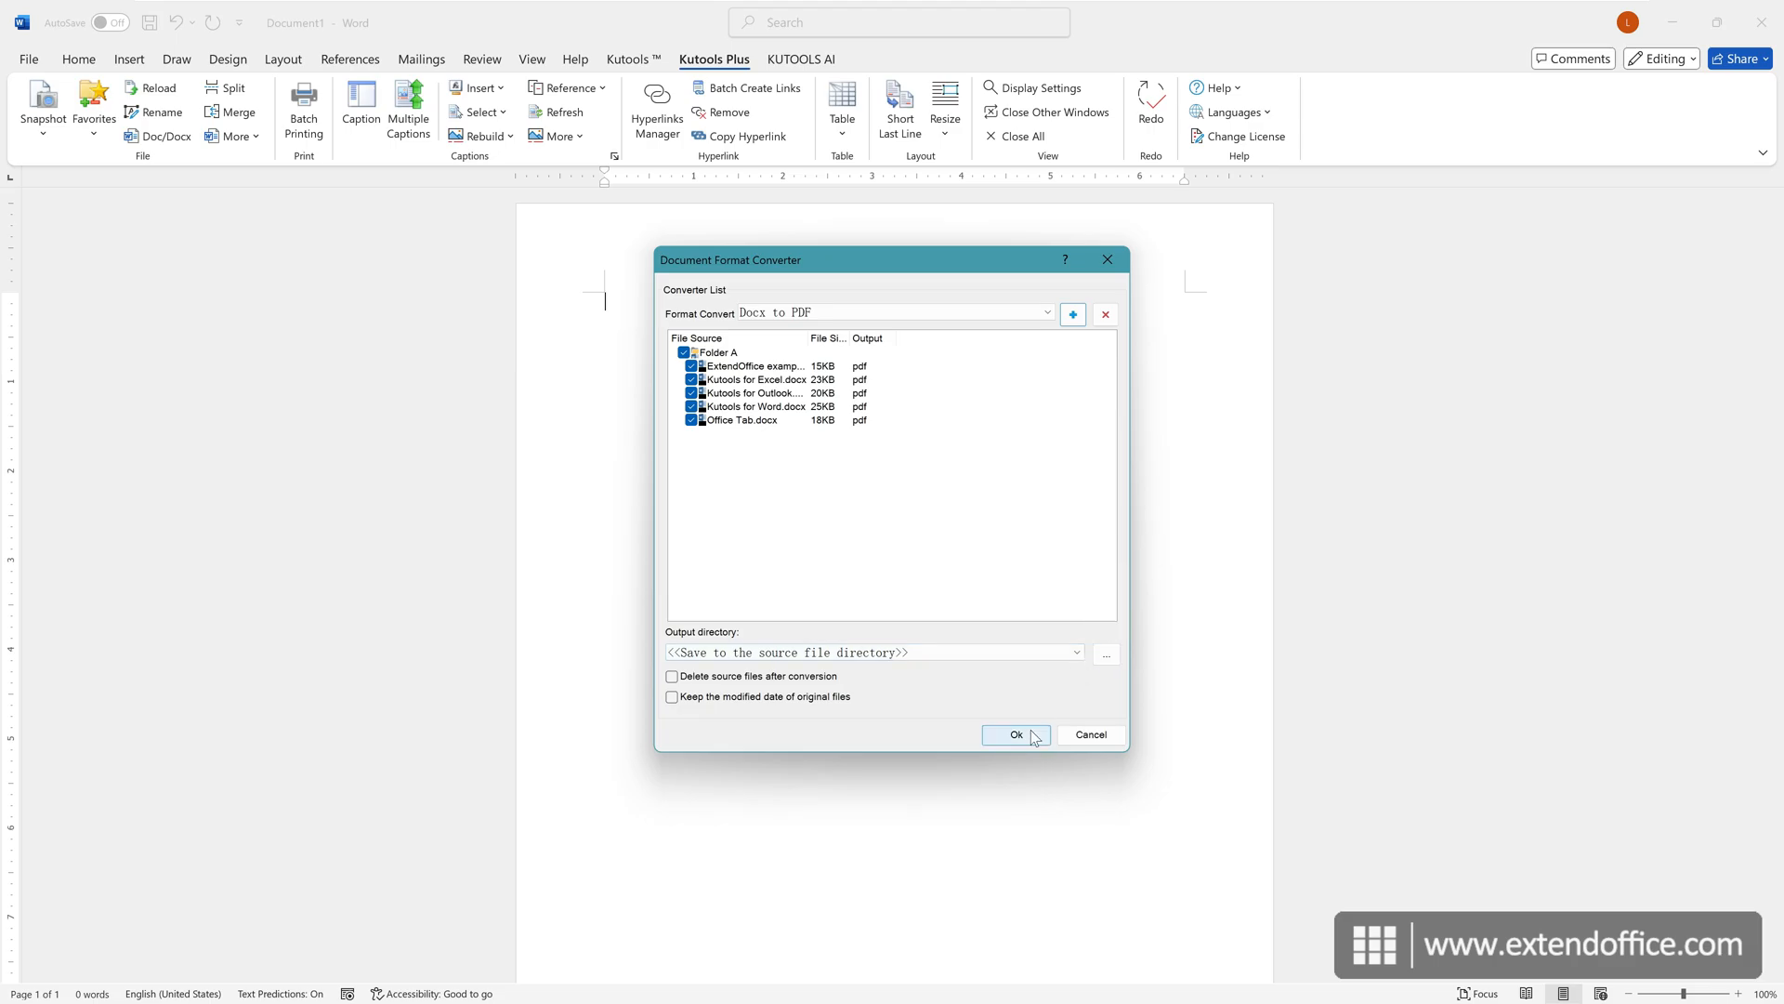
left_click(1015, 734)
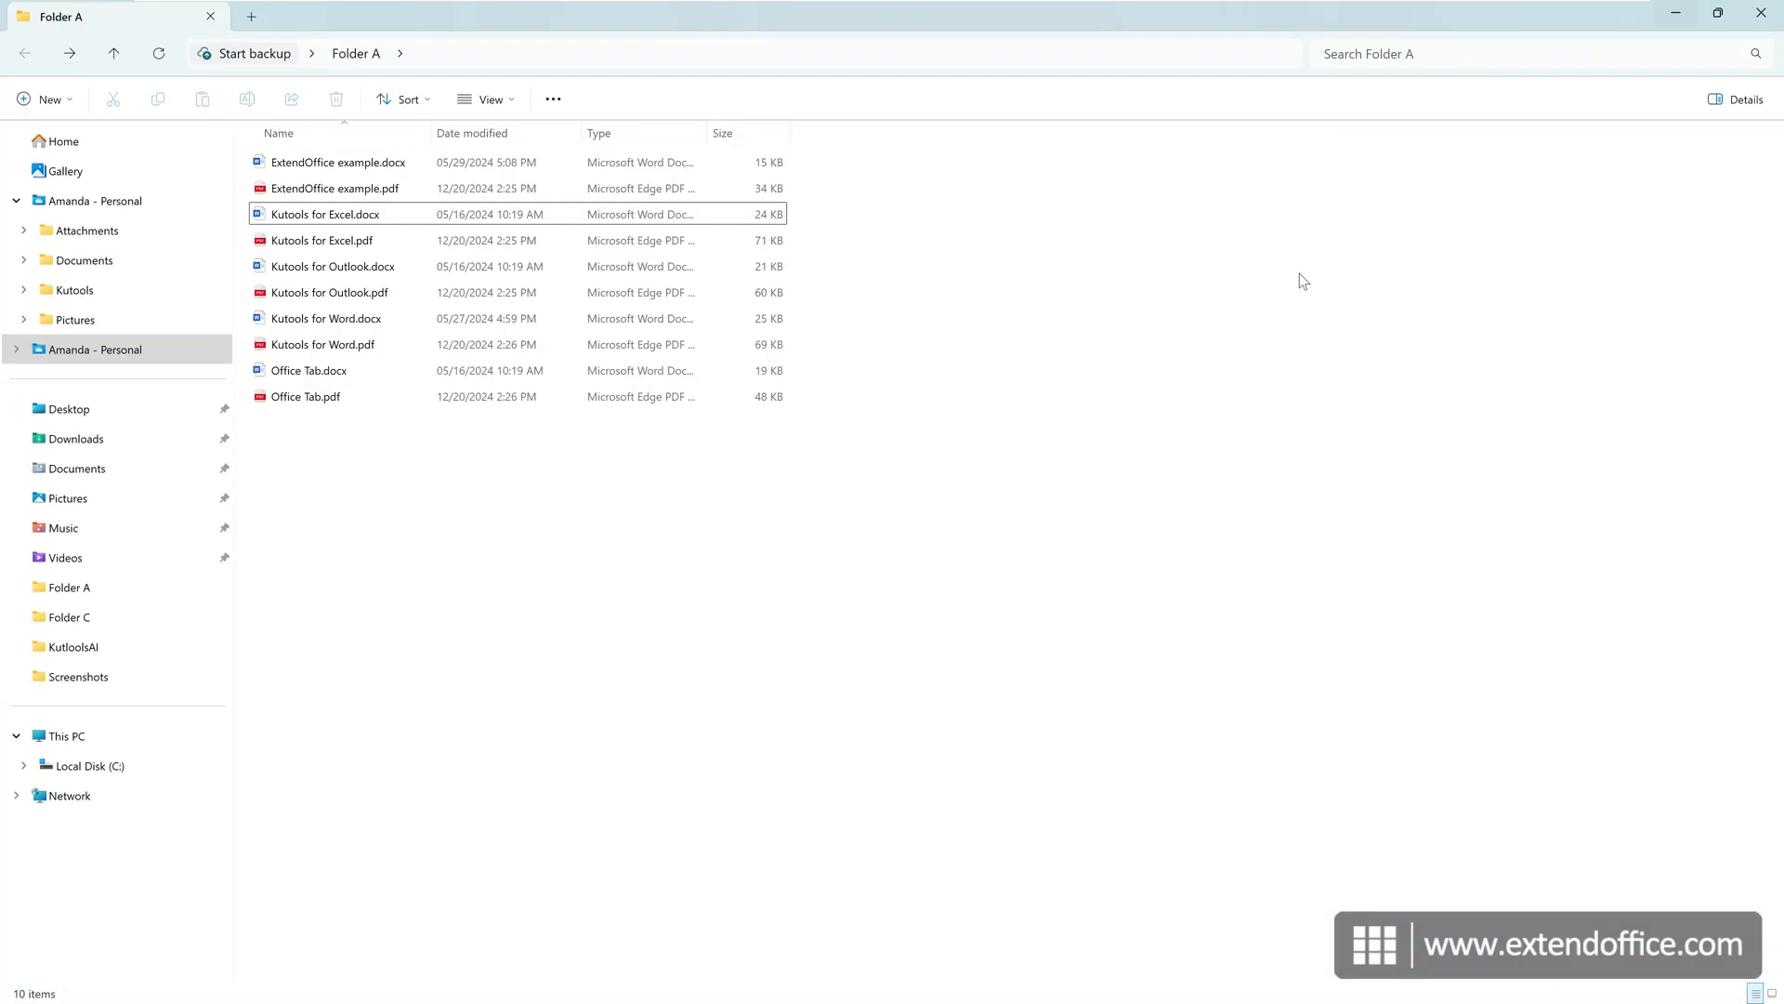
mouse_move(699, 457)
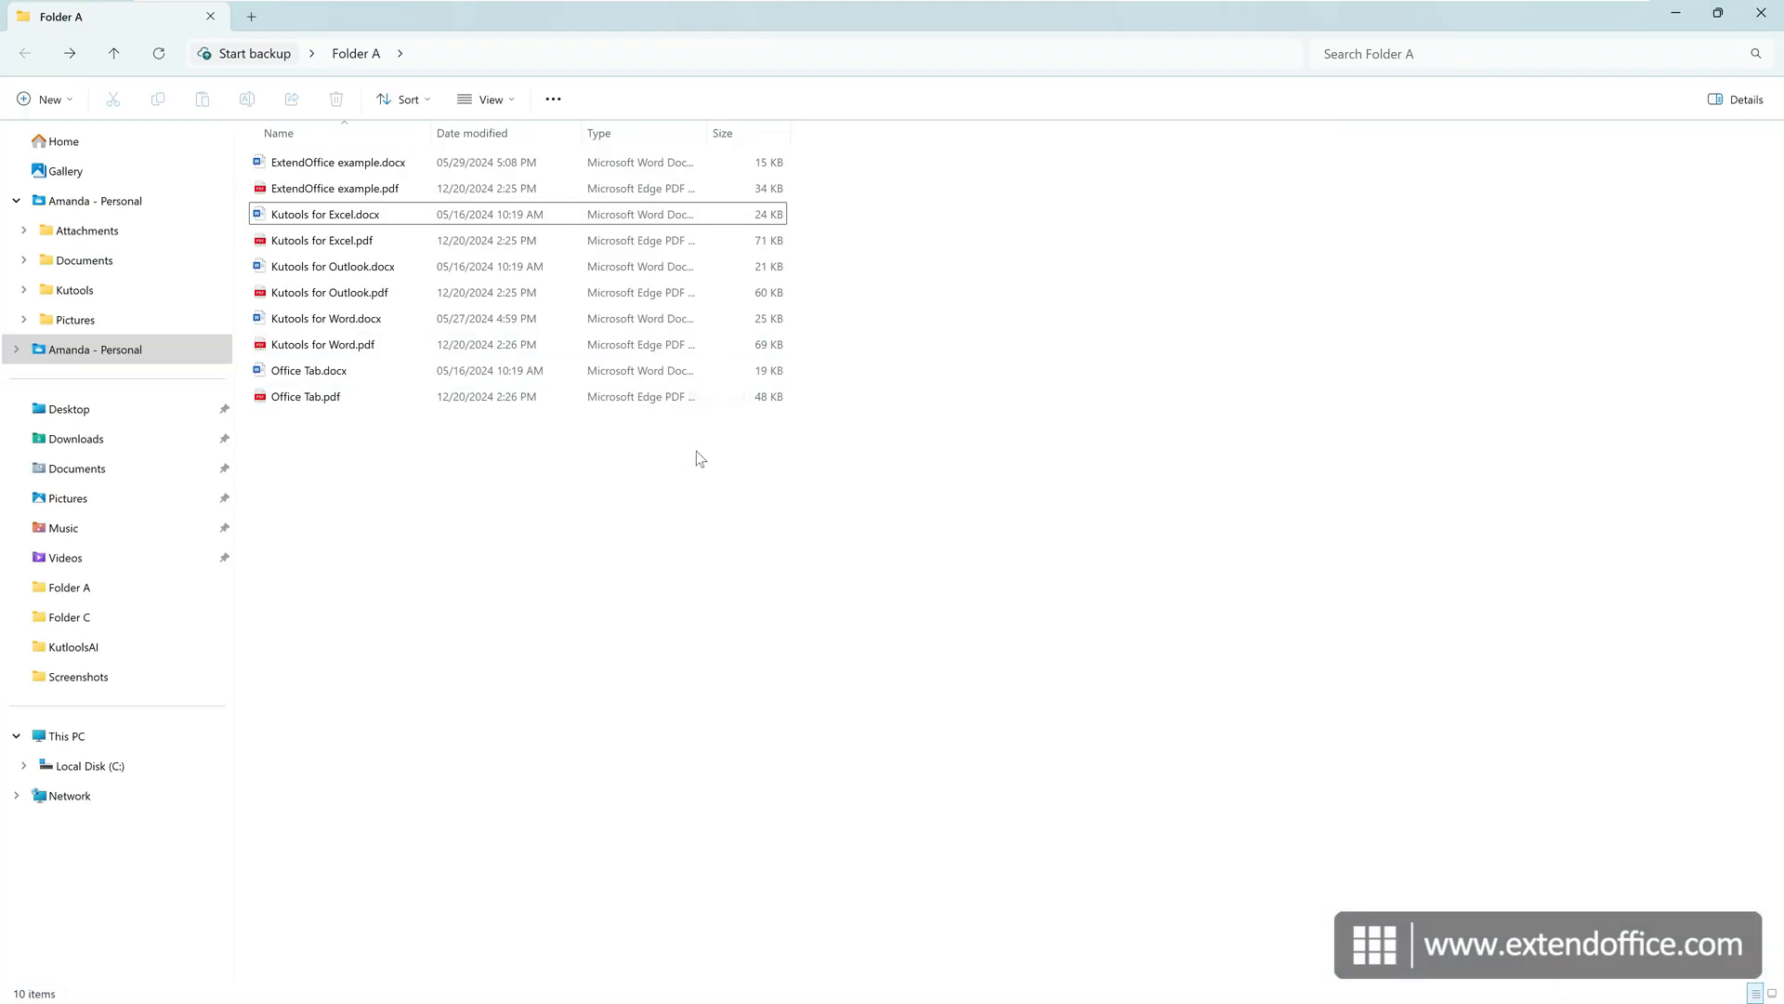